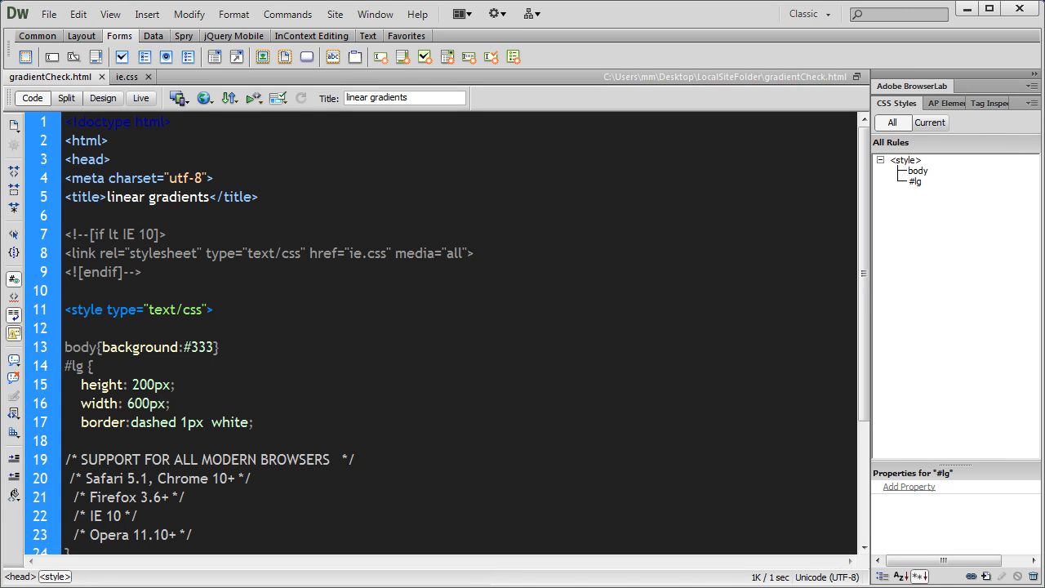
Review the browser-support comments (Safari 5.1, Chrome, IE 10) and the ie.css stylesheet link.
left_click(217, 346)
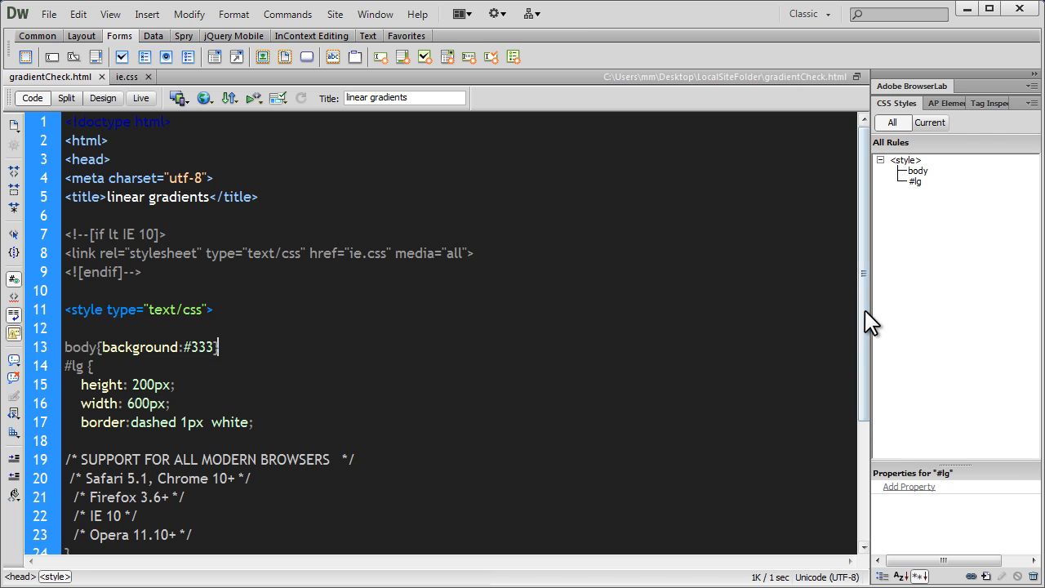
scroll("down", 3)
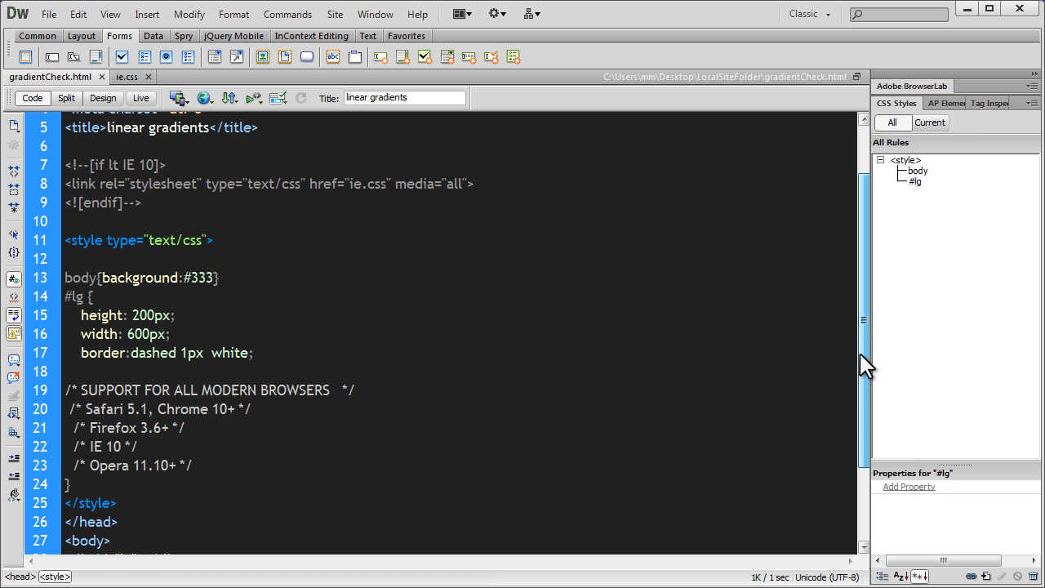
left_click(219, 278)
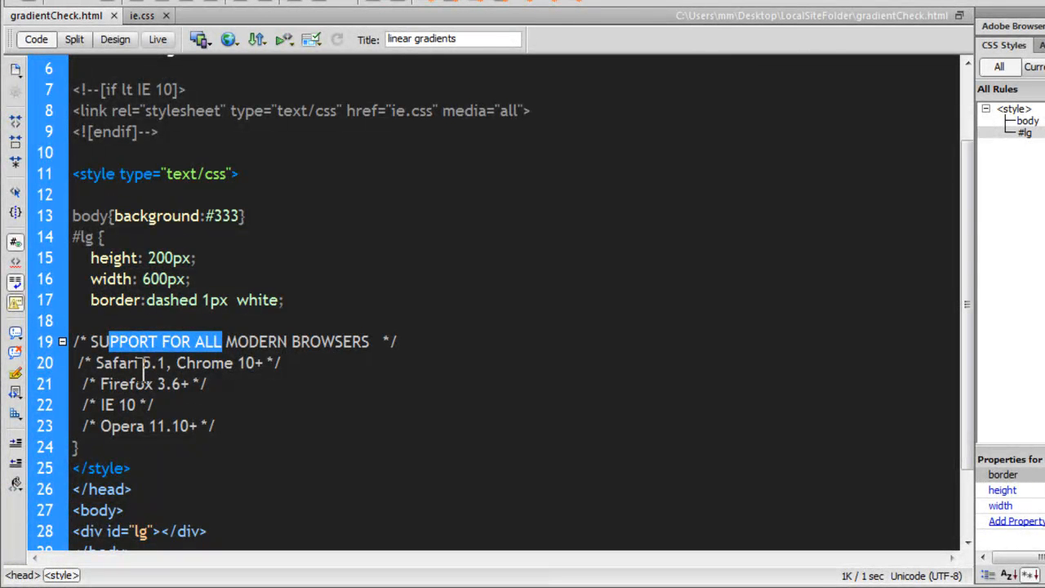
double_click(154, 362)
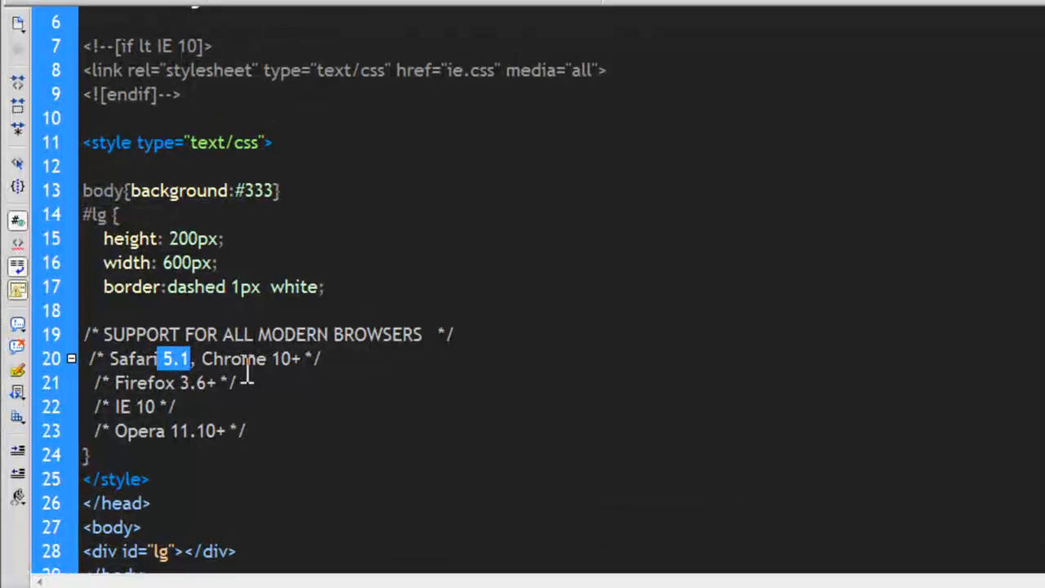
double_click(235, 359)
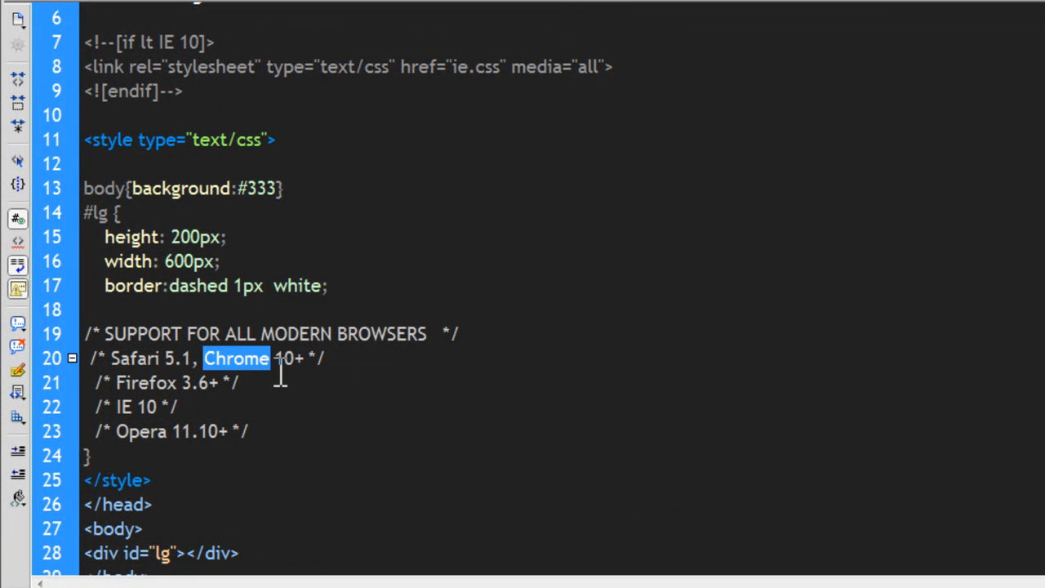
mouse_move(193, 388)
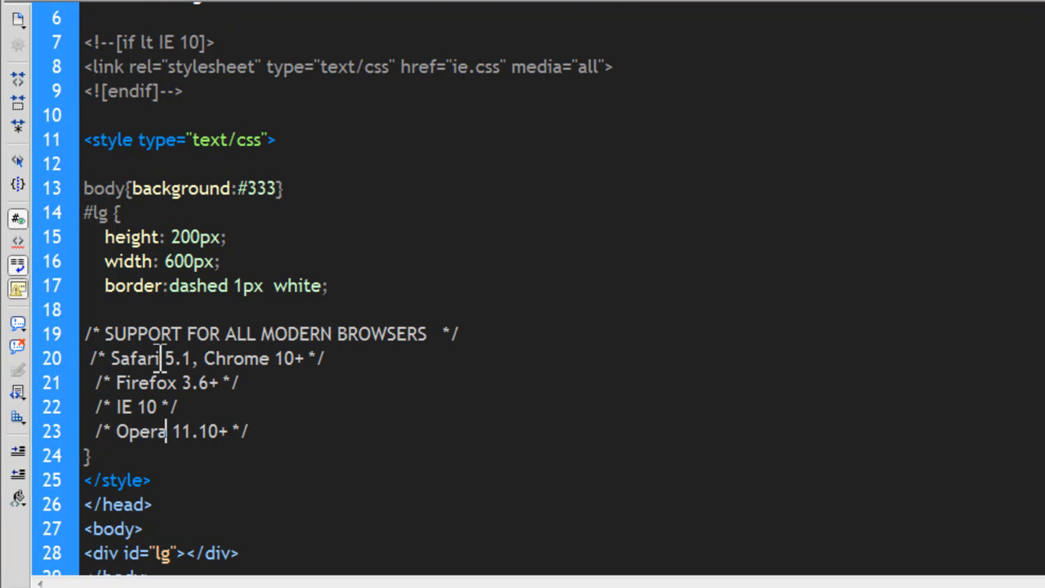
double_click(141, 382)
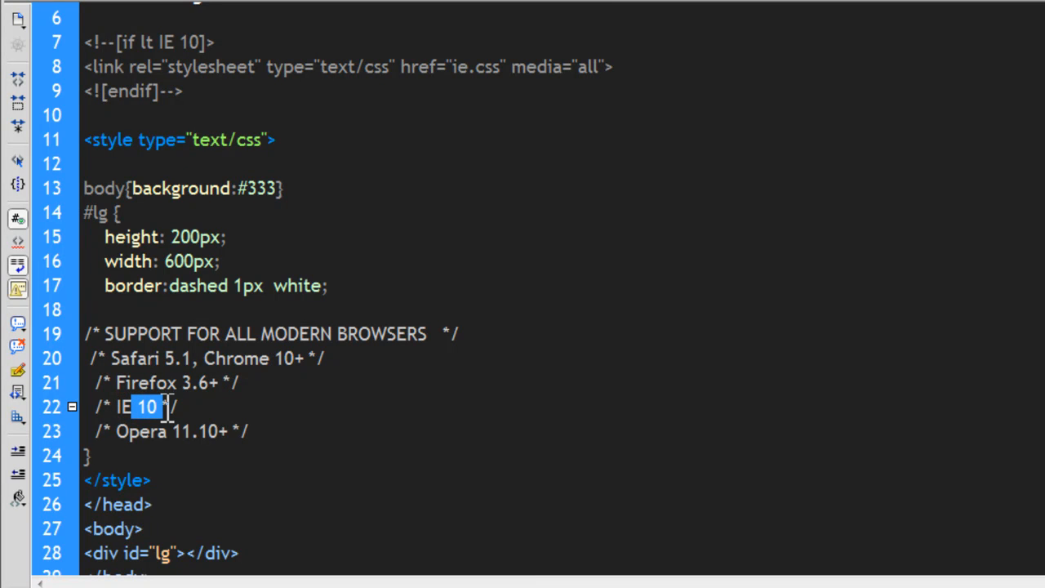
mouse_move(146, 284)
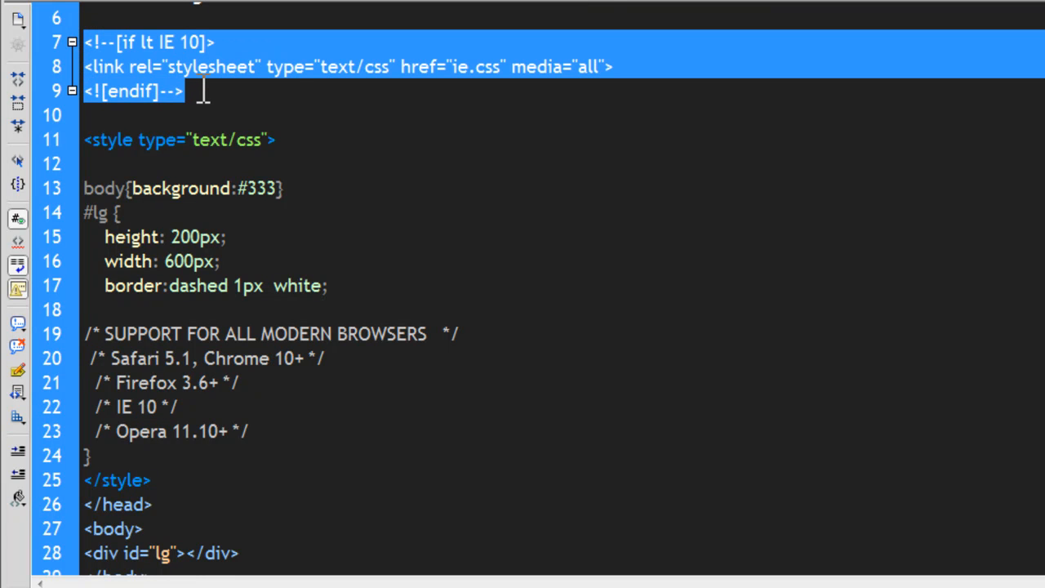
scroll("down", 3)
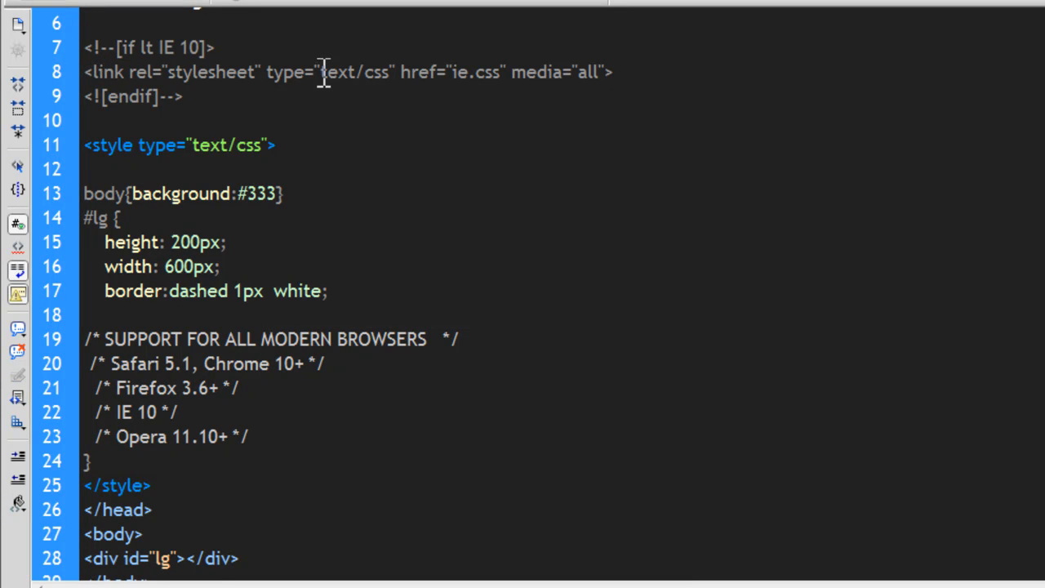
double_click(470, 71)
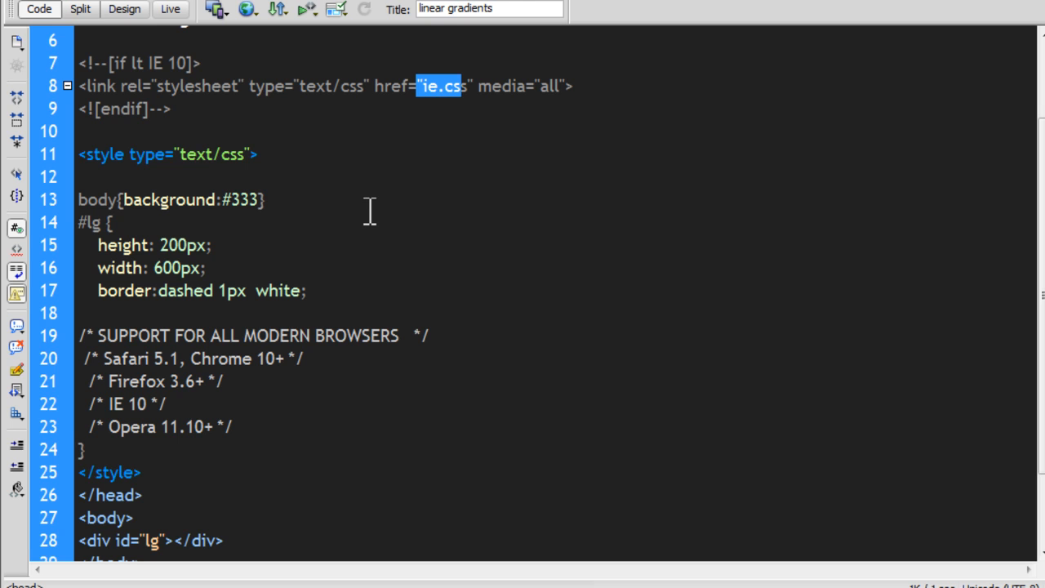
mouse_move(999, 258)
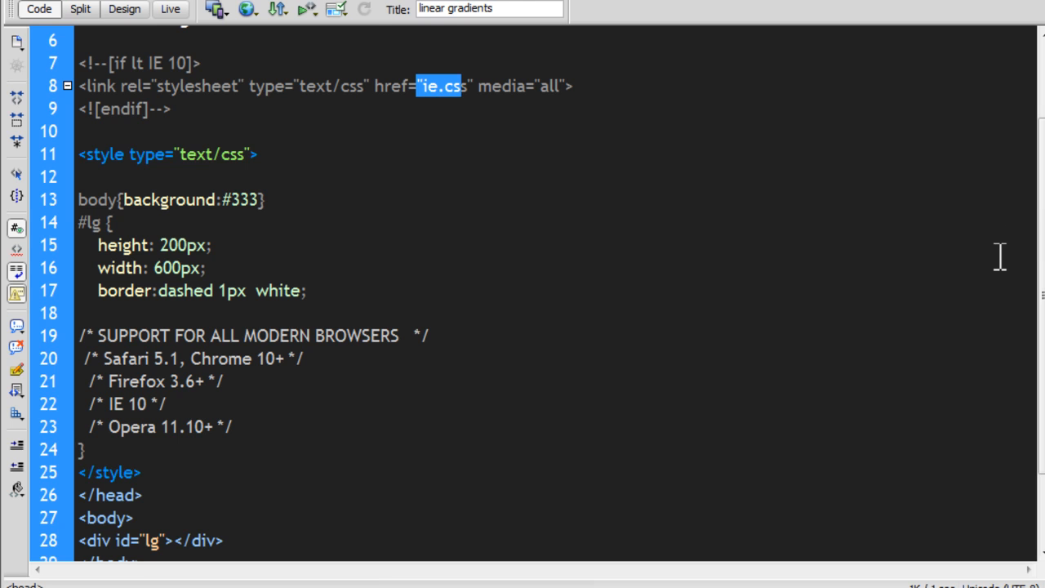
scroll("down", 3)
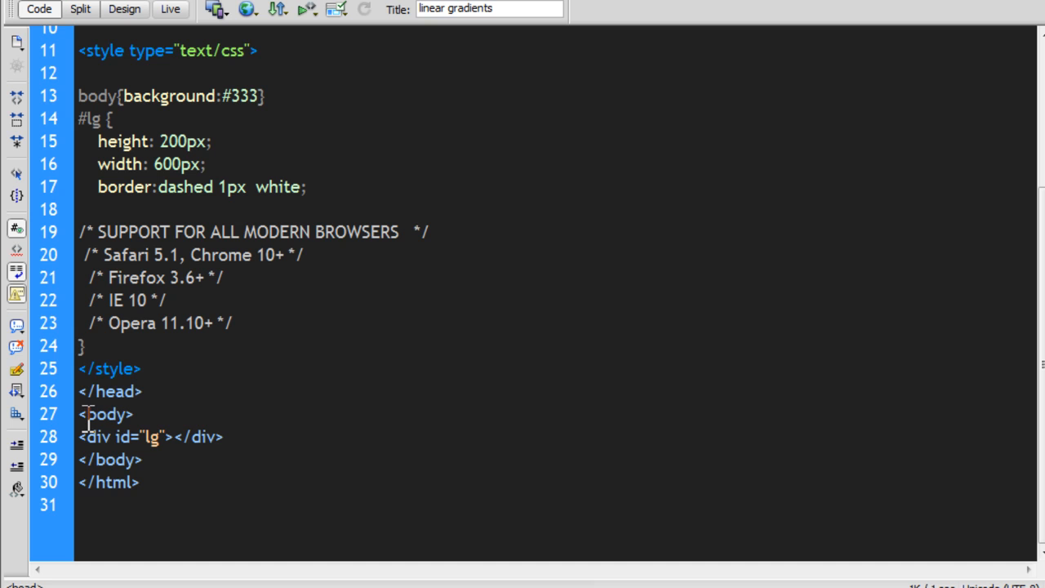
left_click_drag(79, 415, 155, 459)
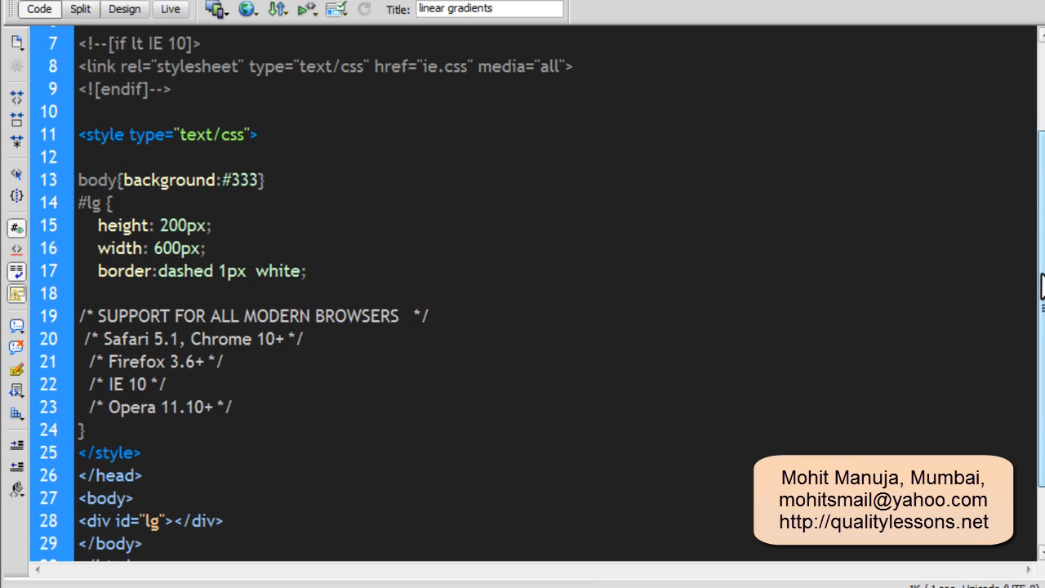
scroll("down", 3)
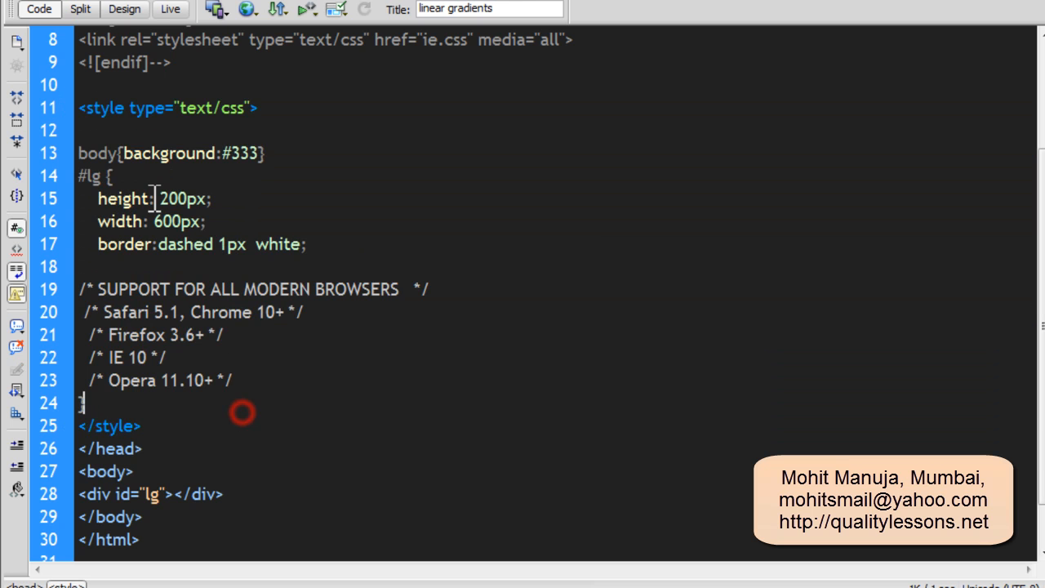
Walk through the style block and the body background:#333 rule, ready for its closing semicolon.
double_click(104, 108)
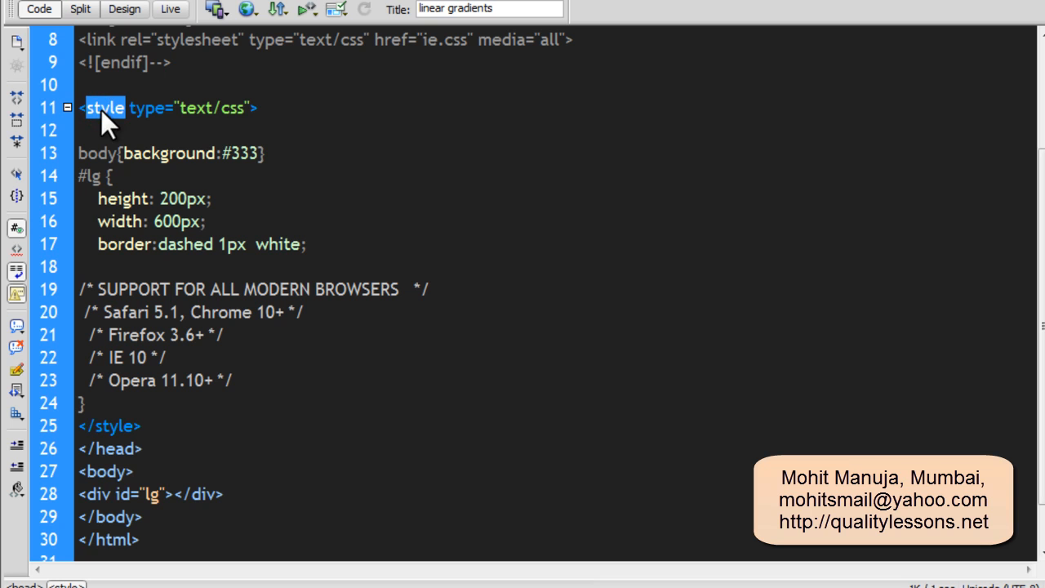
double_click(114, 424)
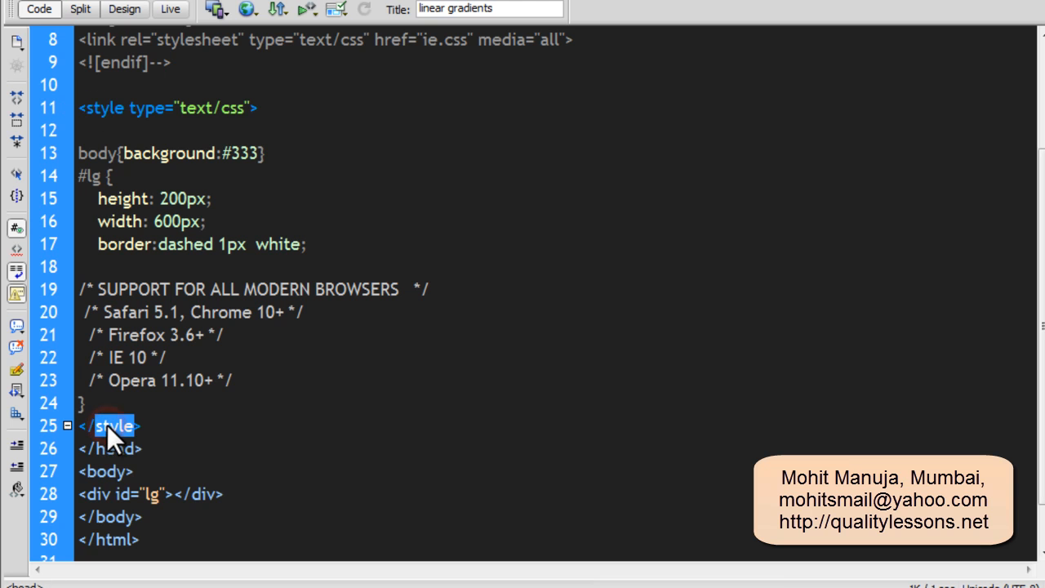
double_click(147, 108)
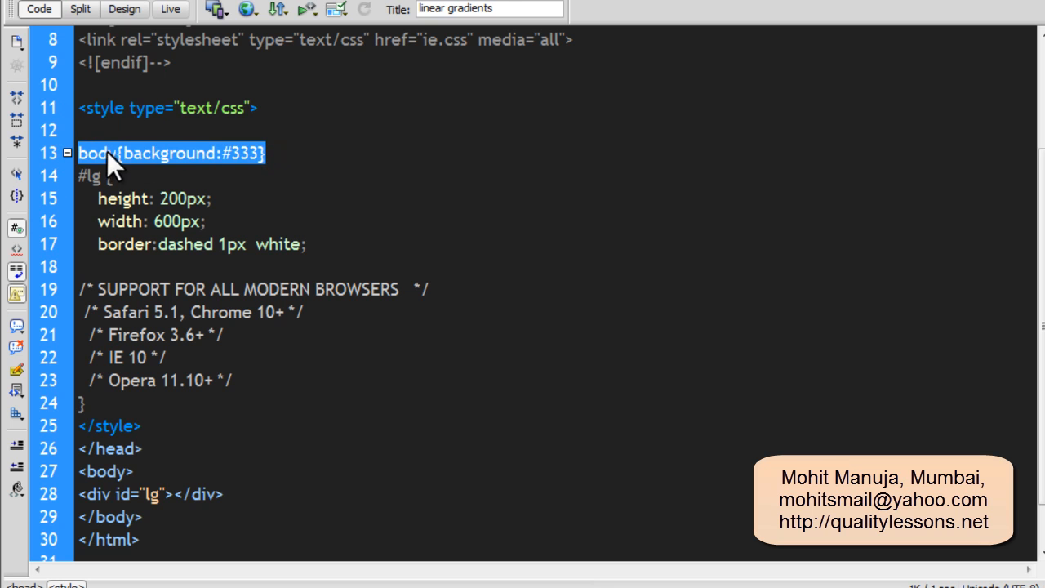
double_click(166, 154)
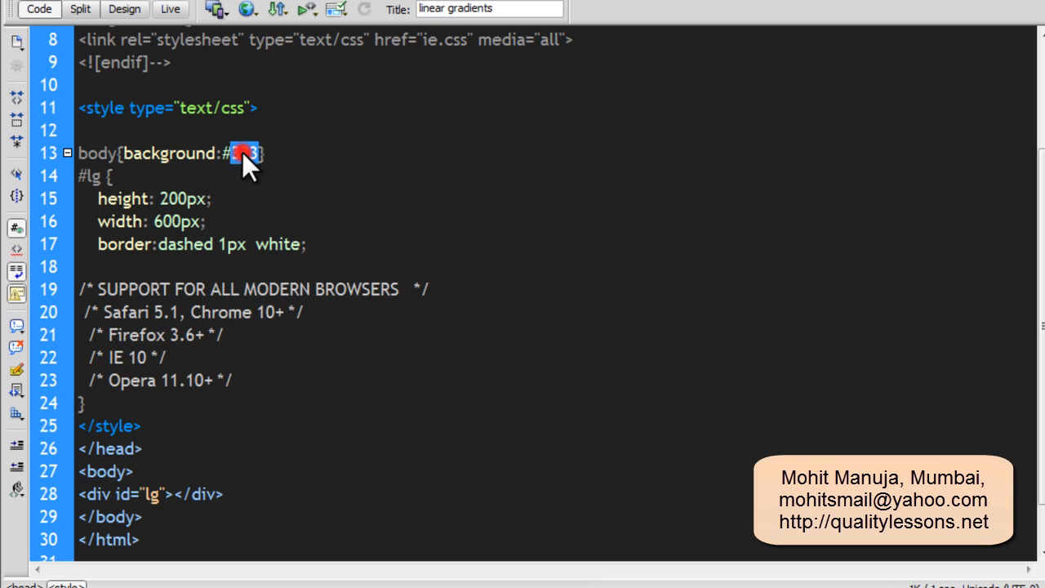
double_click(244, 153)
type(";")
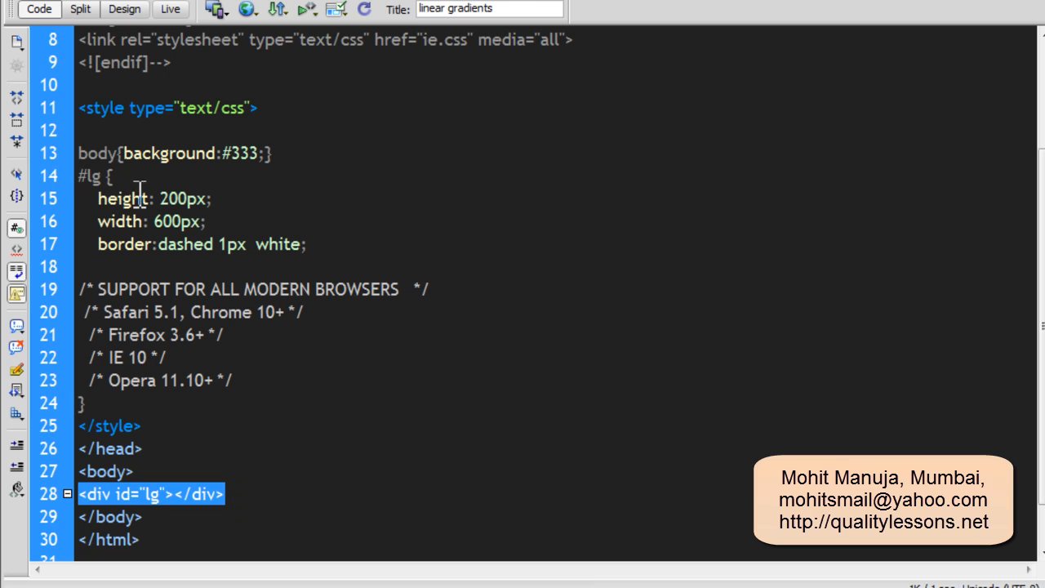
Review the #lg box properties: 200px height, 600px width, dashed white border.
double_click(183, 199)
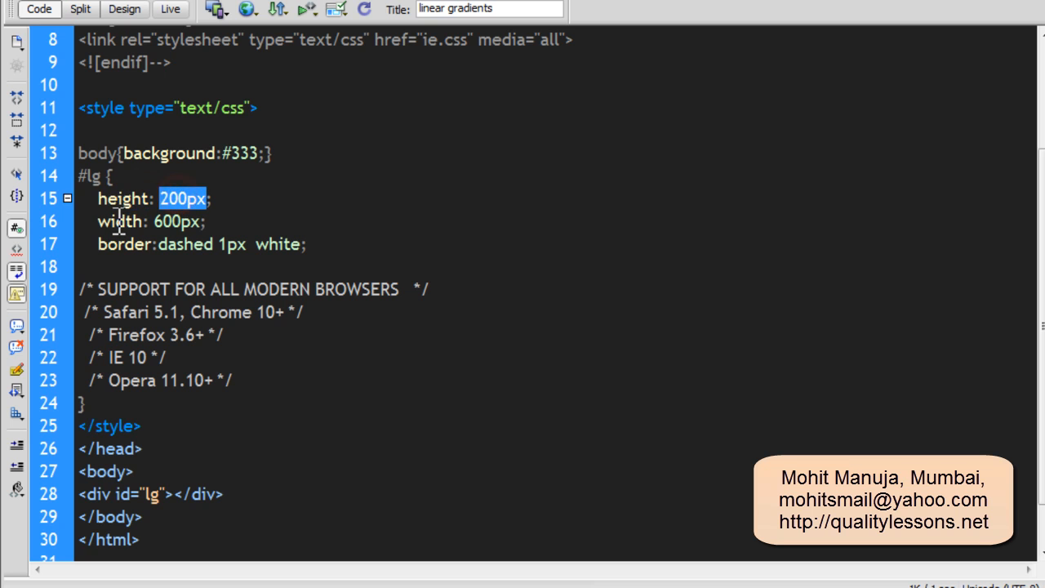
double_click(173, 222)
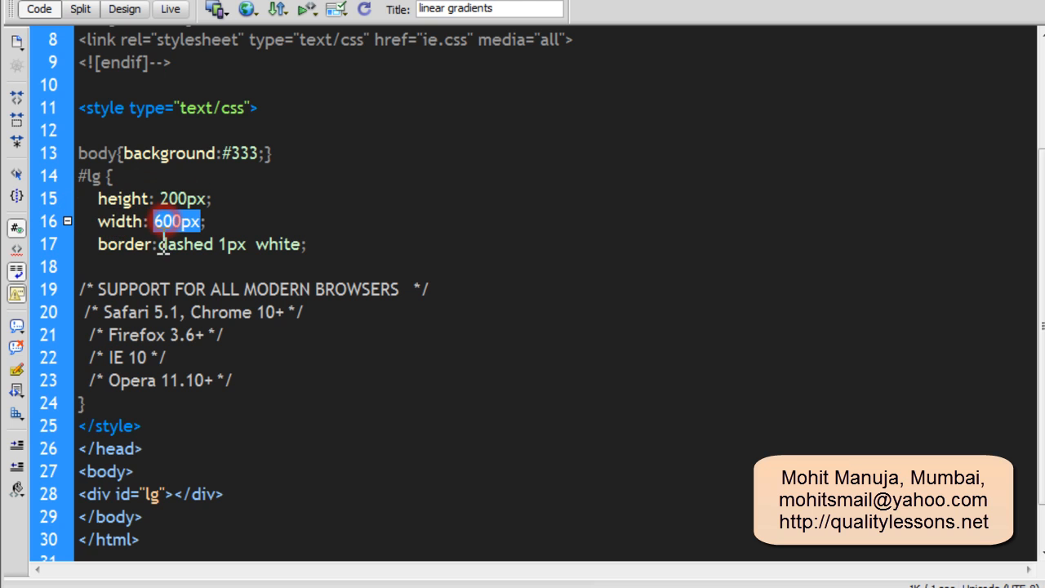
double_click(186, 245)
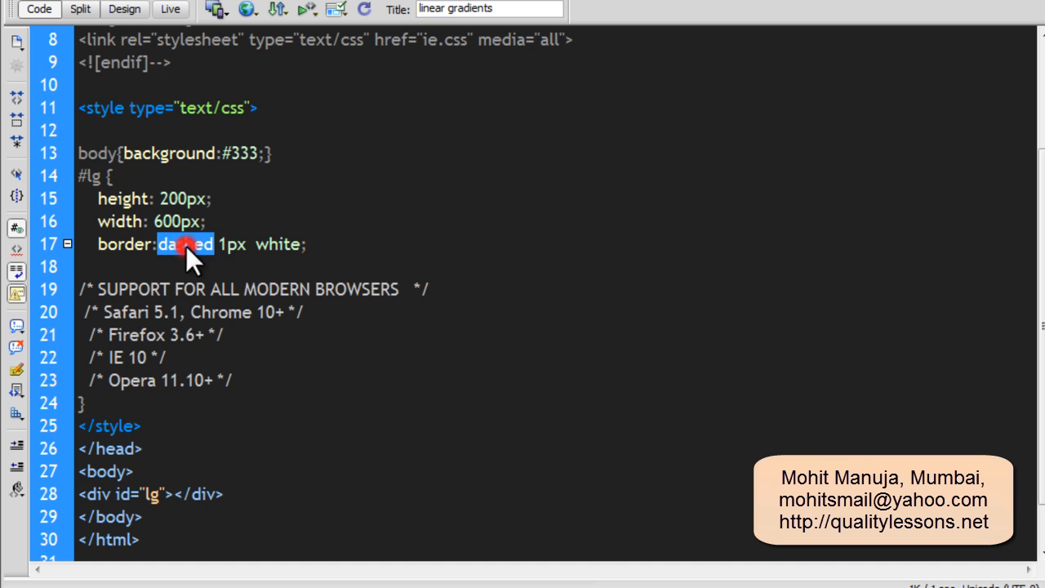
double_click(277, 245)
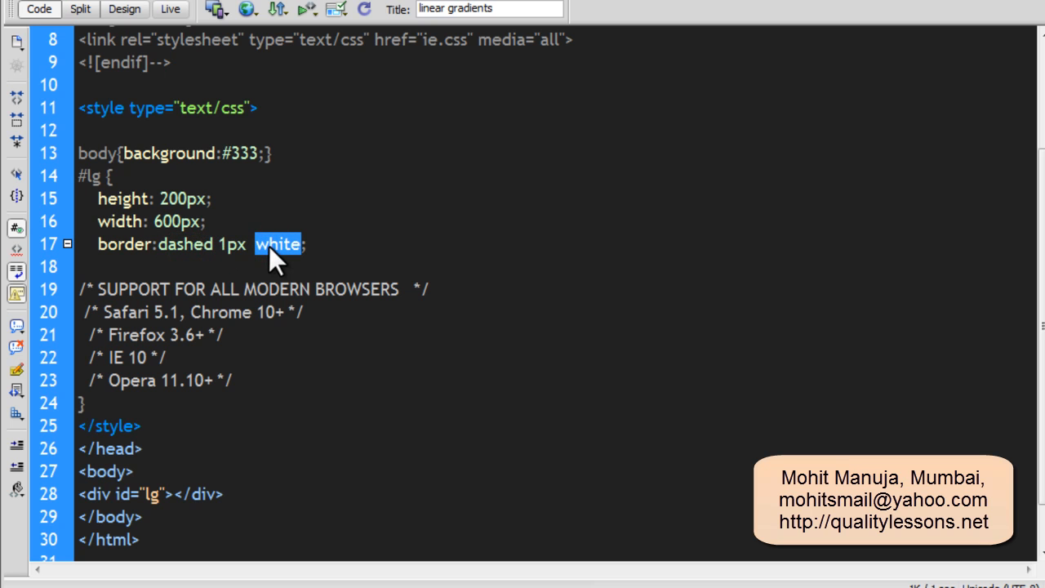
left_click(248, 10)
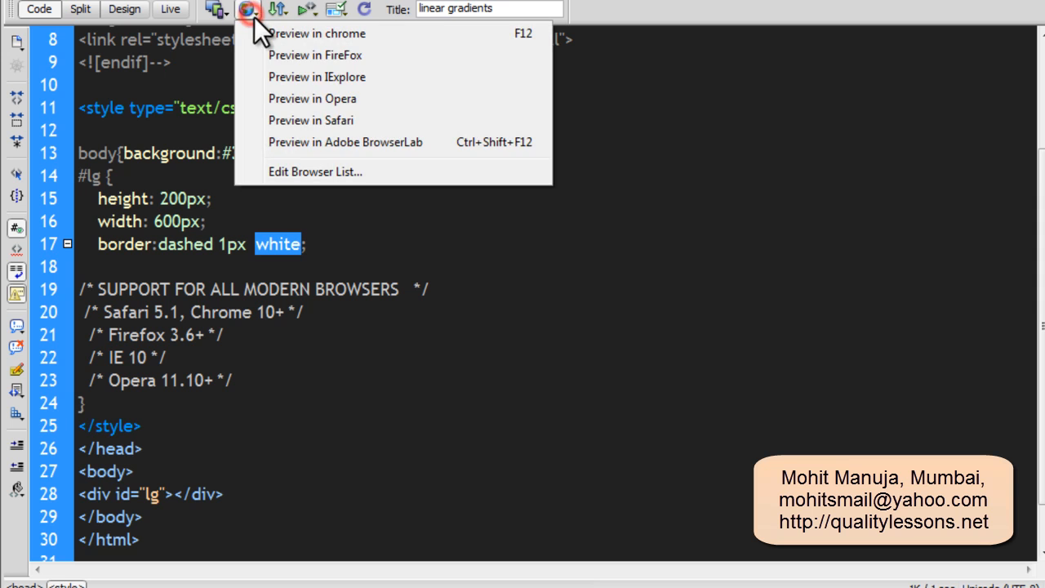
left_click(317, 33)
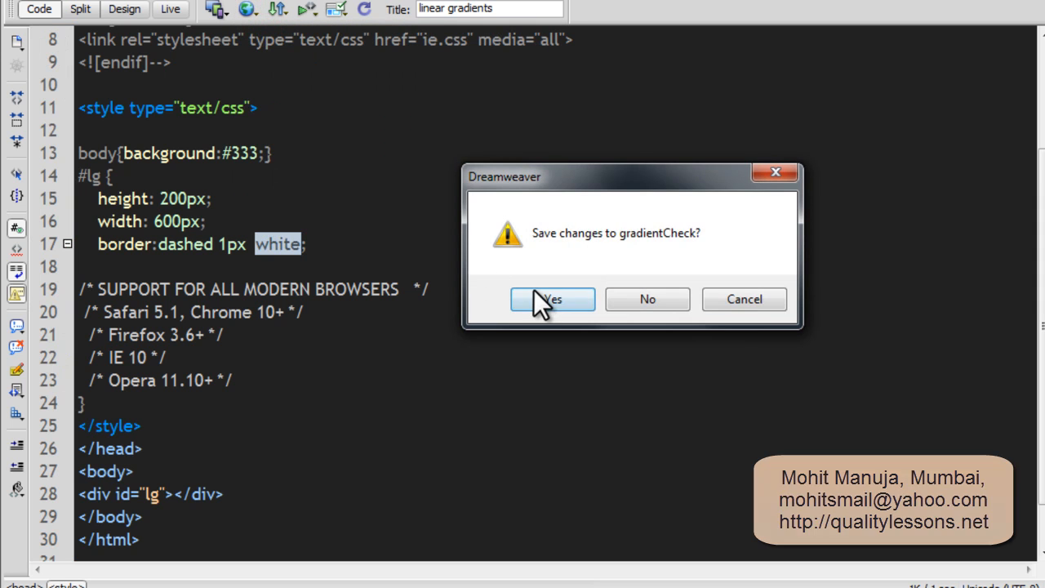
left_click(552, 299)
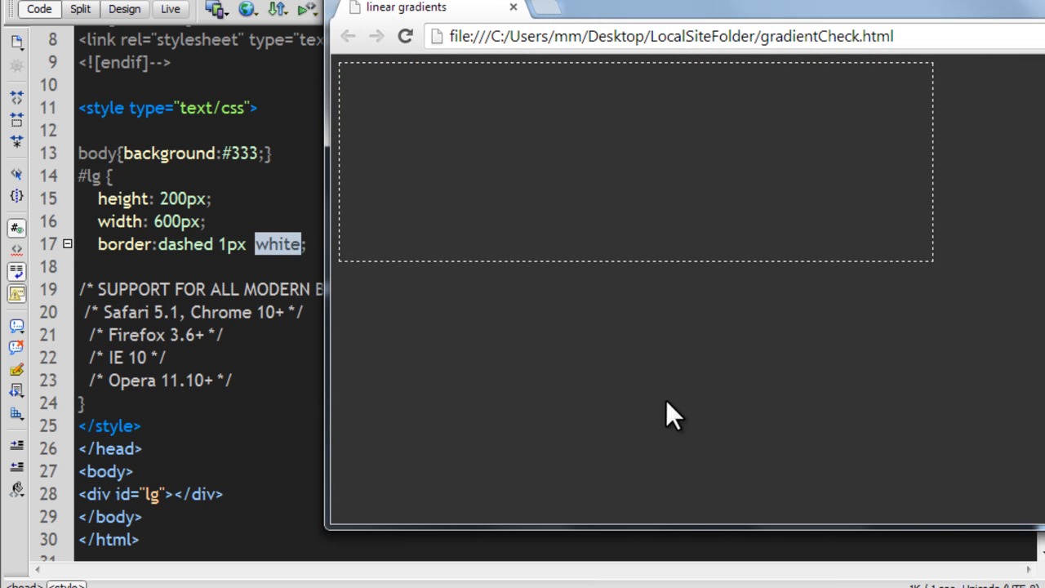
mouse_move(628, 421)
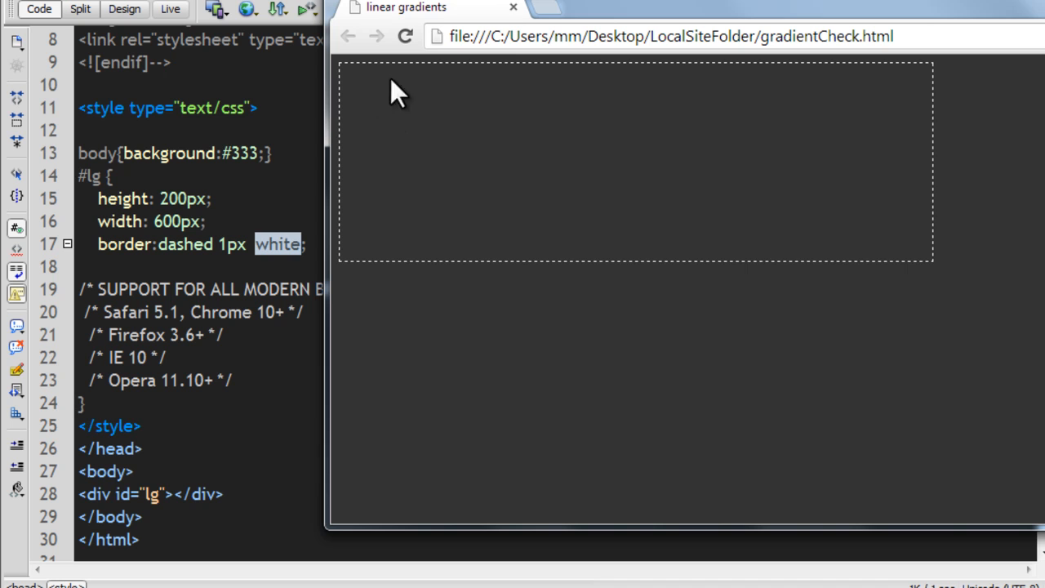
mouse_move(865, 292)
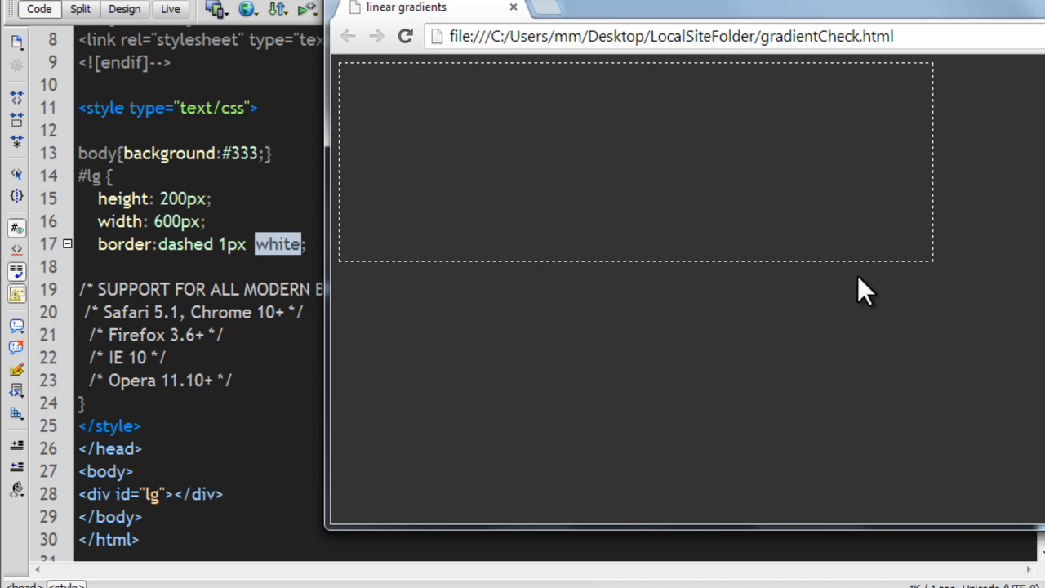
mouse_move(415, 295)
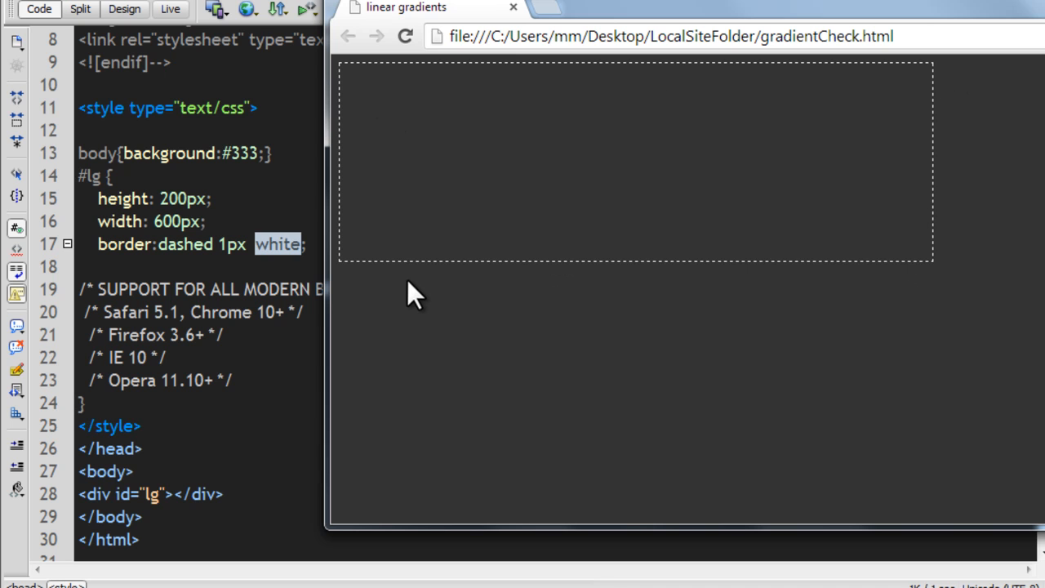
mouse_move(921, 302)
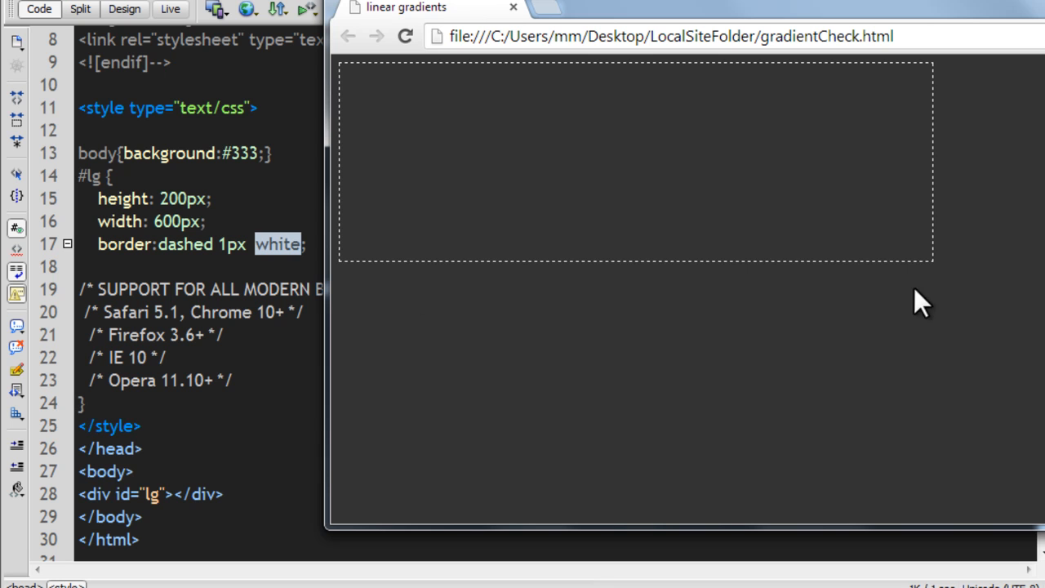
mouse_move(1029, 139)
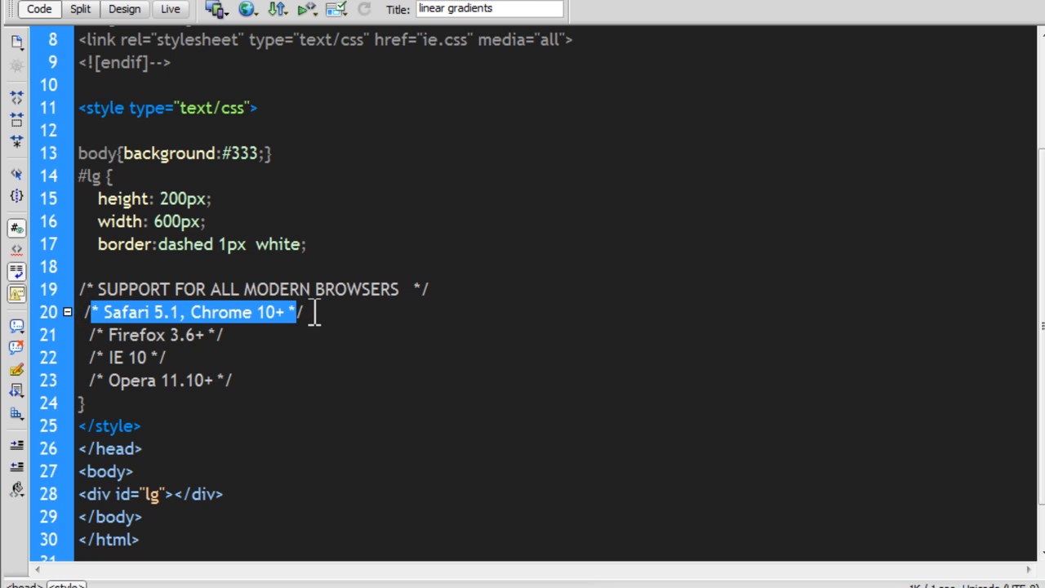
Start a background:-webkit-linear-gradient declaration on a new line under the Safari/Chrome comment.
left_click(303, 312)
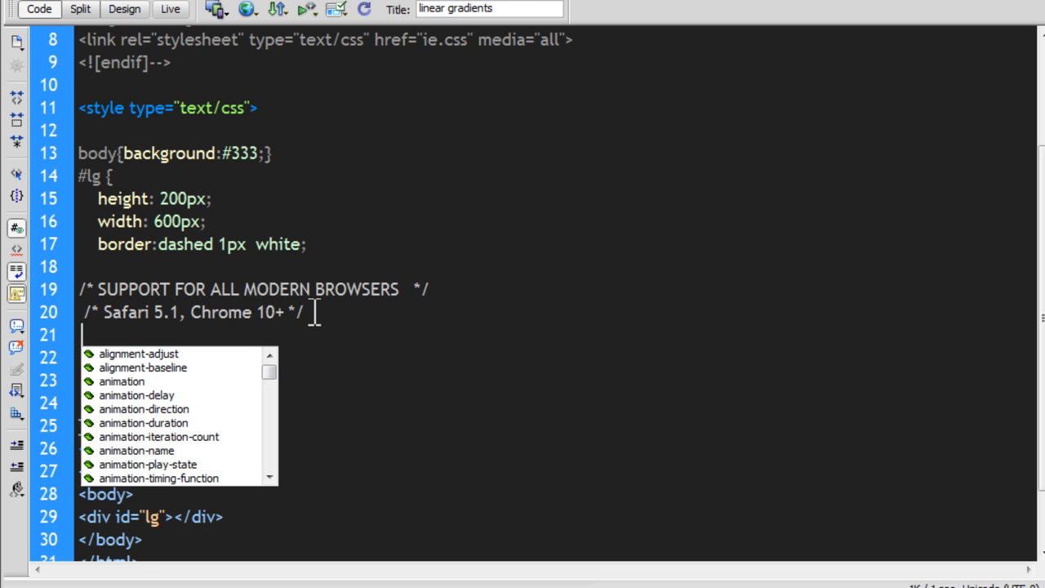
type("background:")
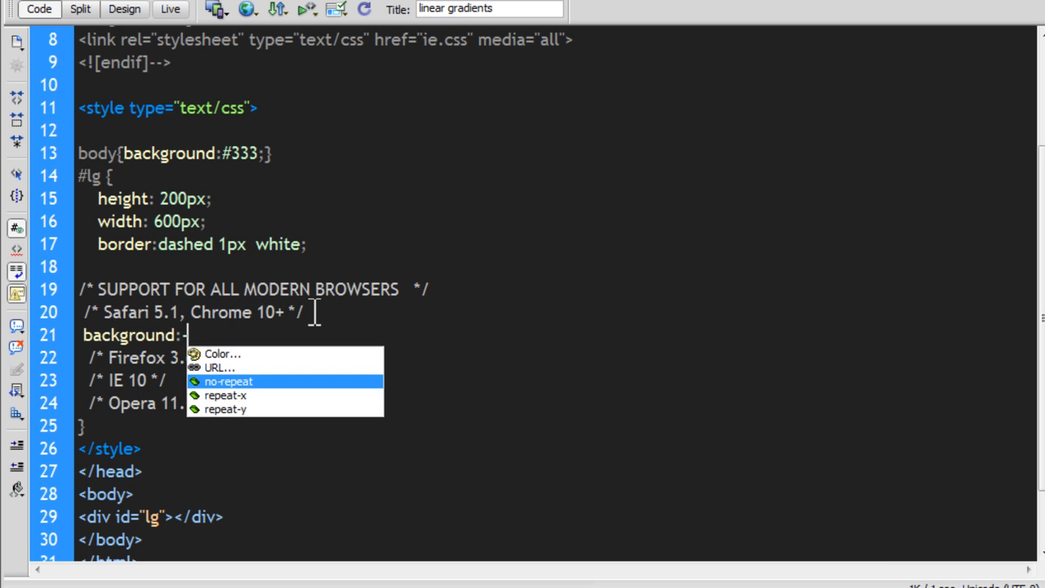
type("-w")
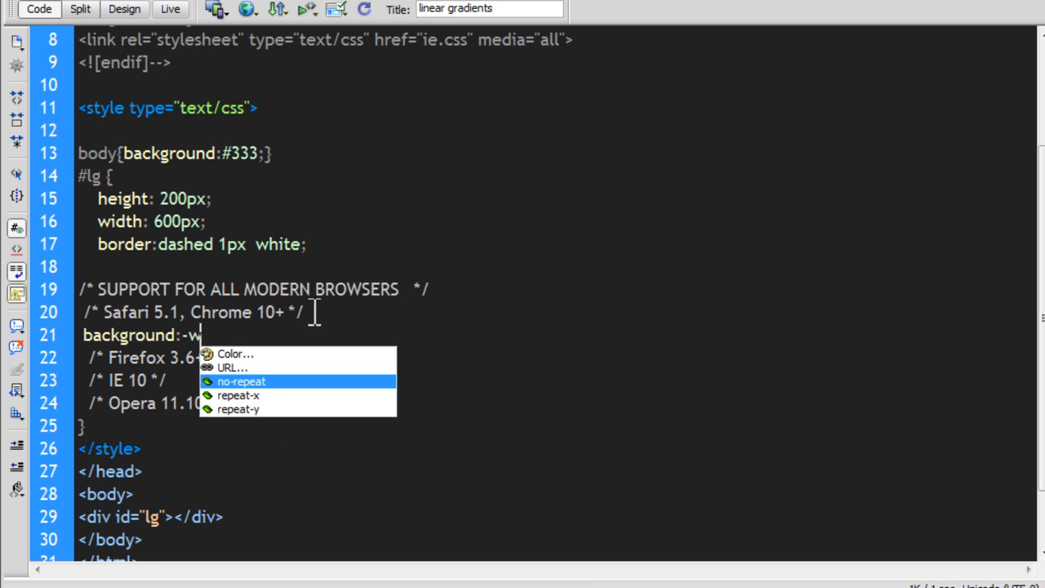
type("ebkit-")
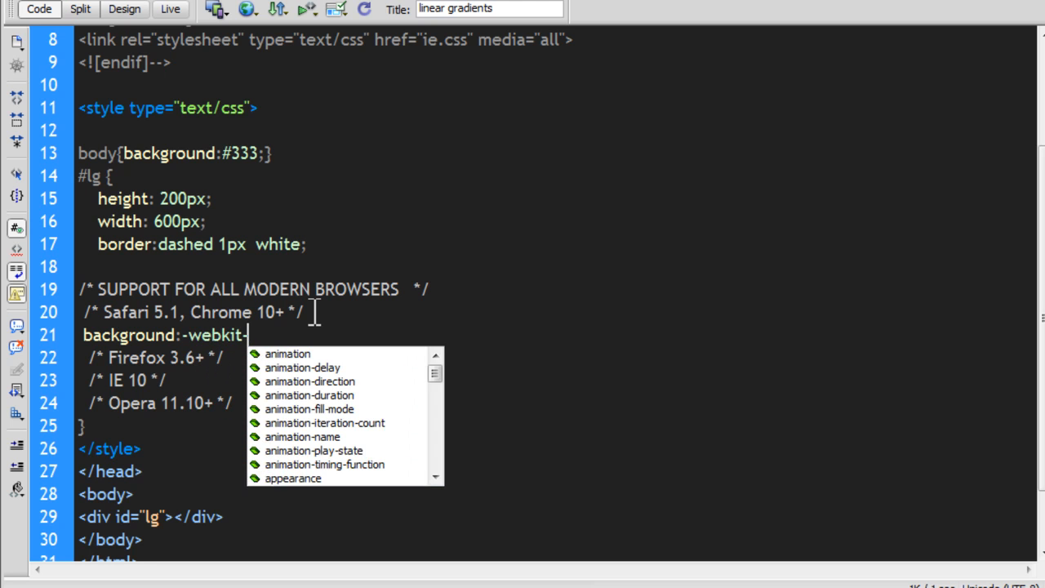
type("linear")
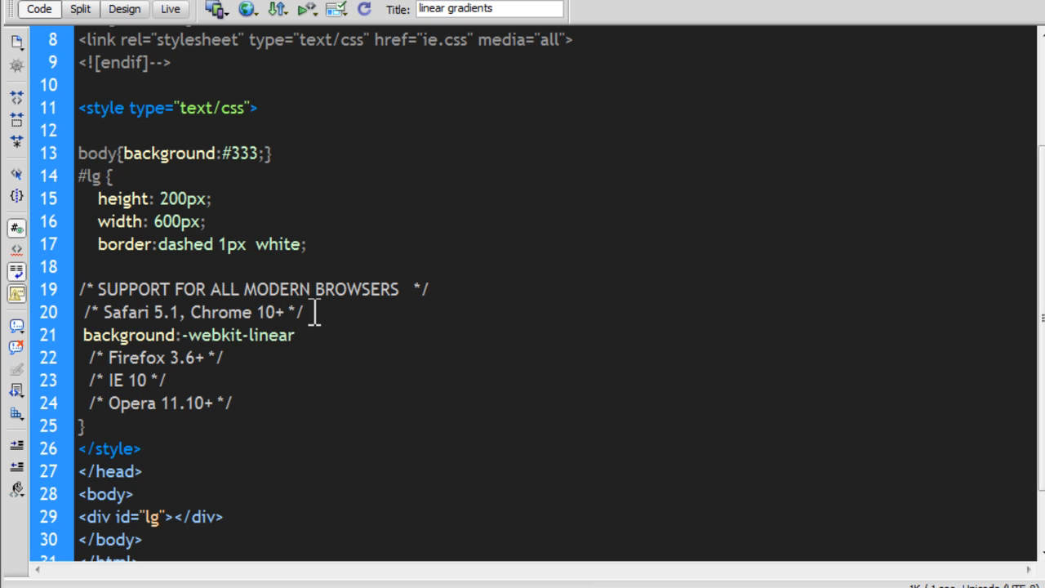
type("-gradient")
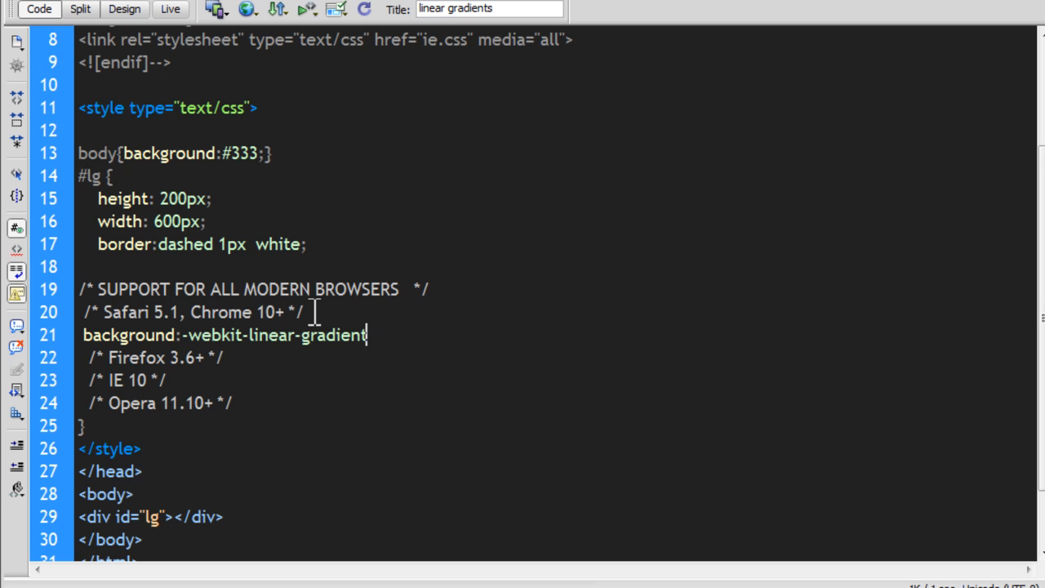
left_click(366, 334)
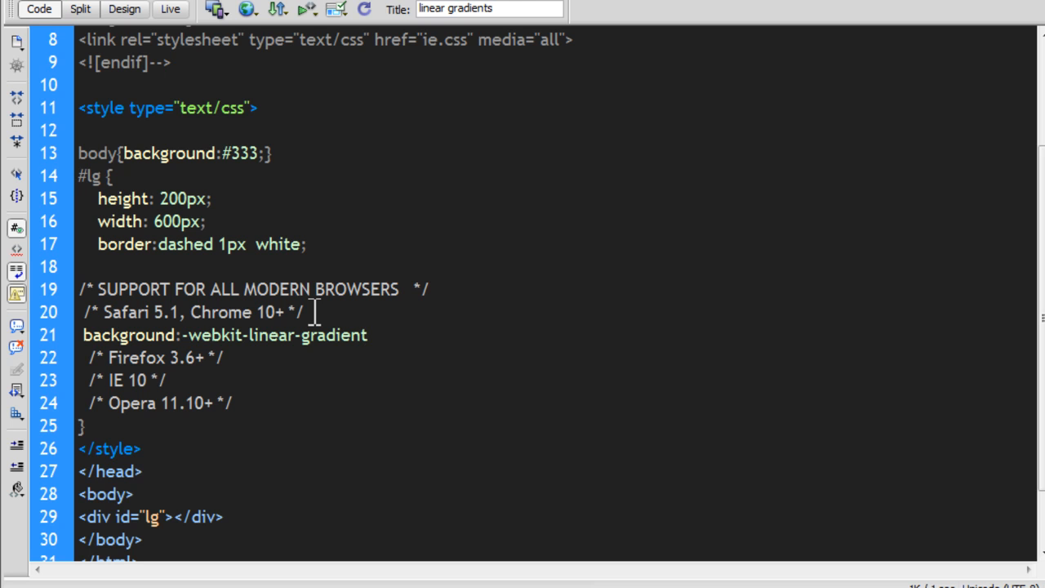
left_click(367, 335)
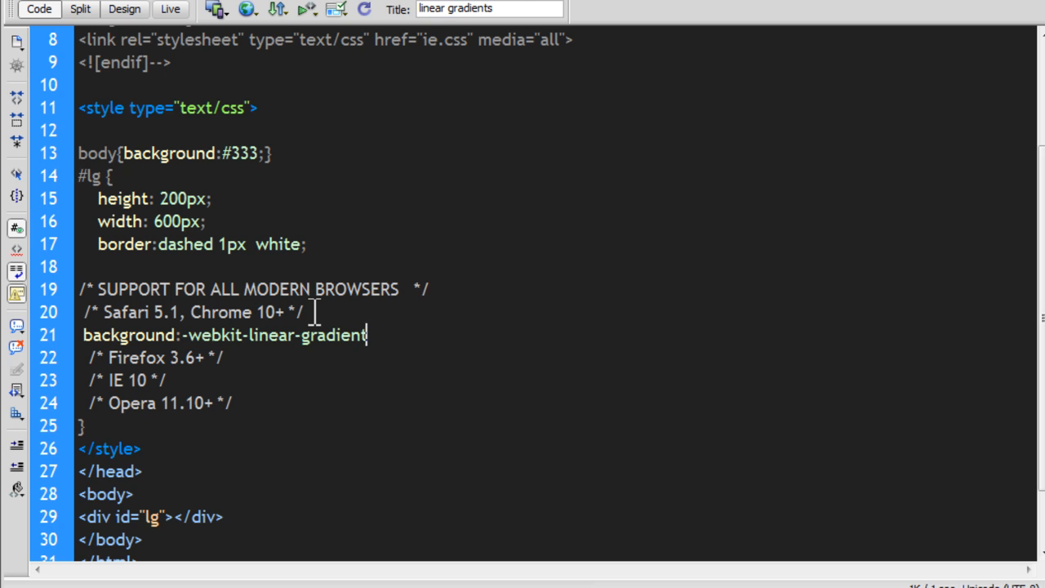
Fill the gradient with darksalmon, darkred, crimson and end the declaration with a semicolon.
type("(")
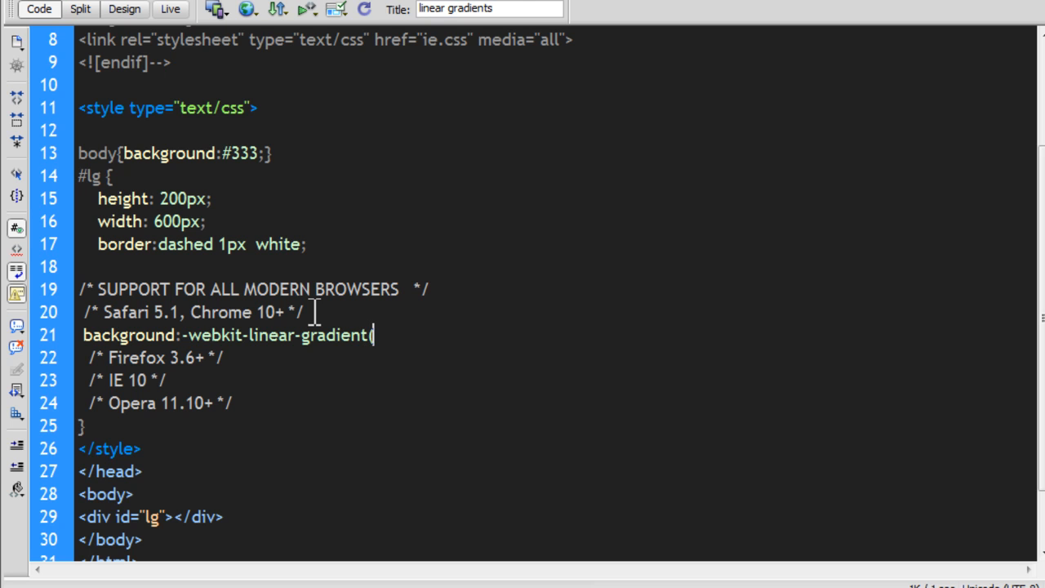
type(")")
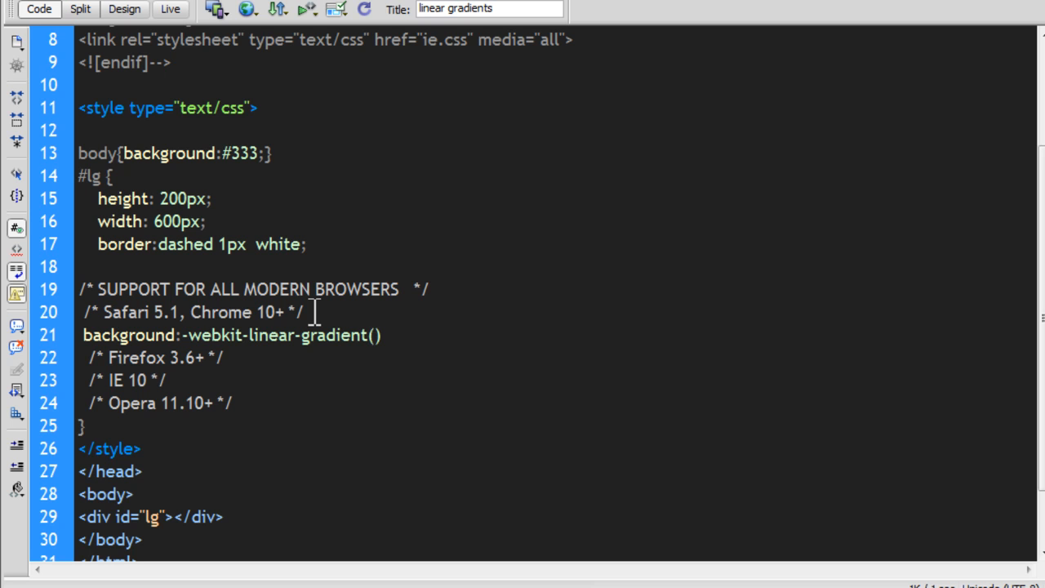
type("darksalmon, darkred, crimson")
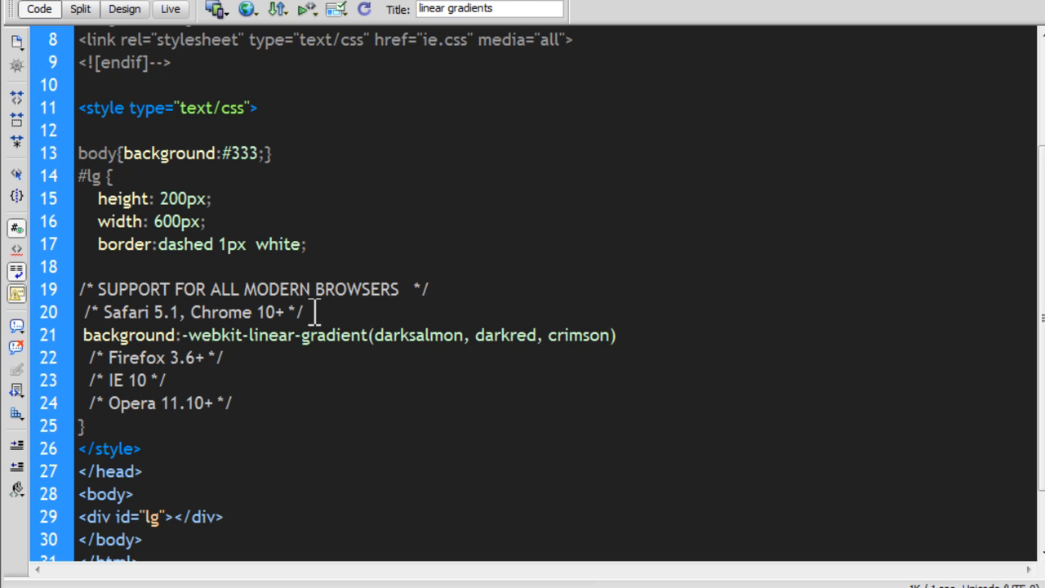
left_click(608, 335)
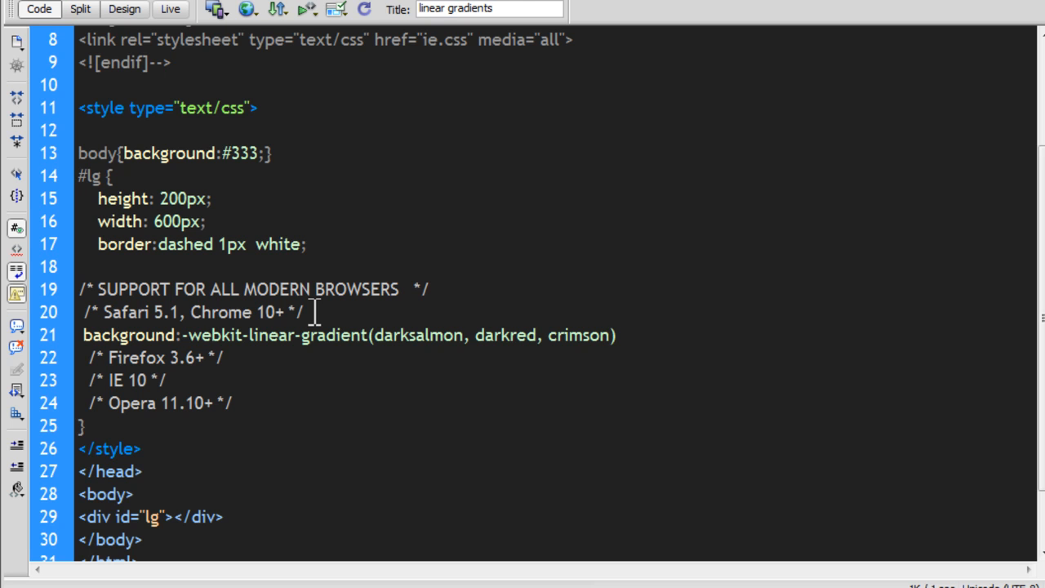
left_click(608, 334)
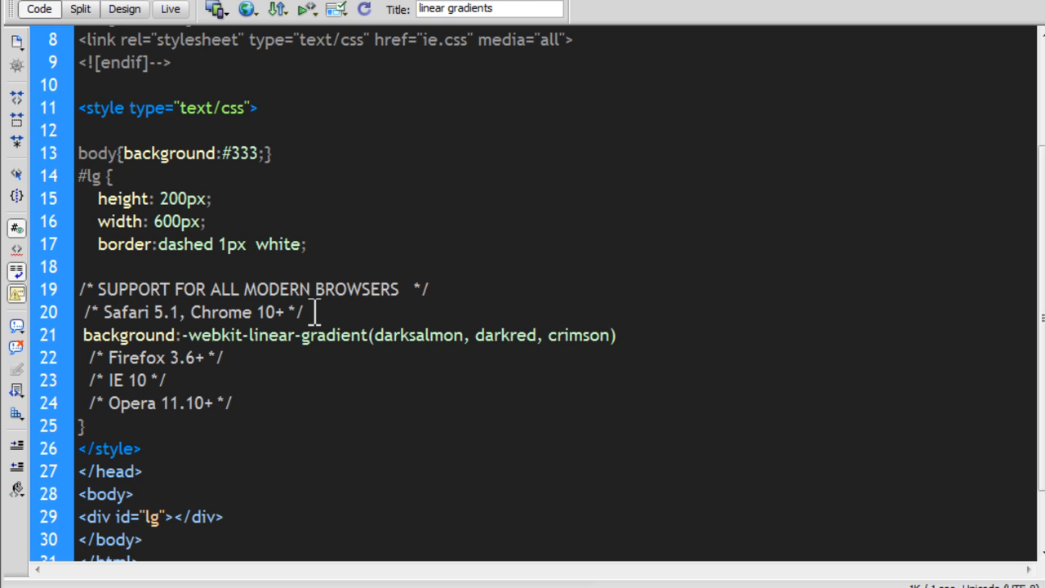
type(";")
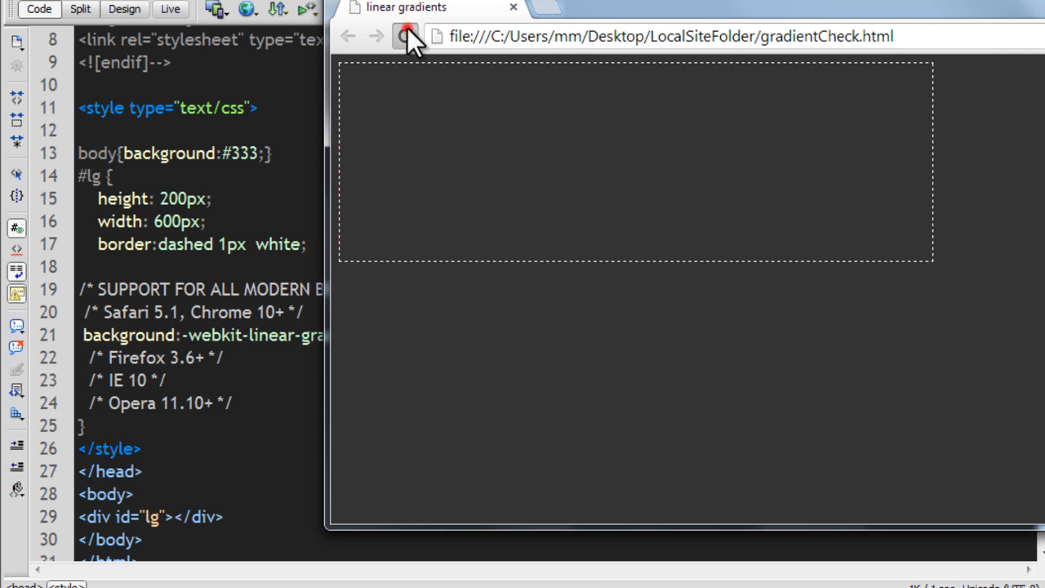
Reload gradientCheck.html in Chrome to see the darksalmon, darkred, crimson gradient.
left_click(405, 36)
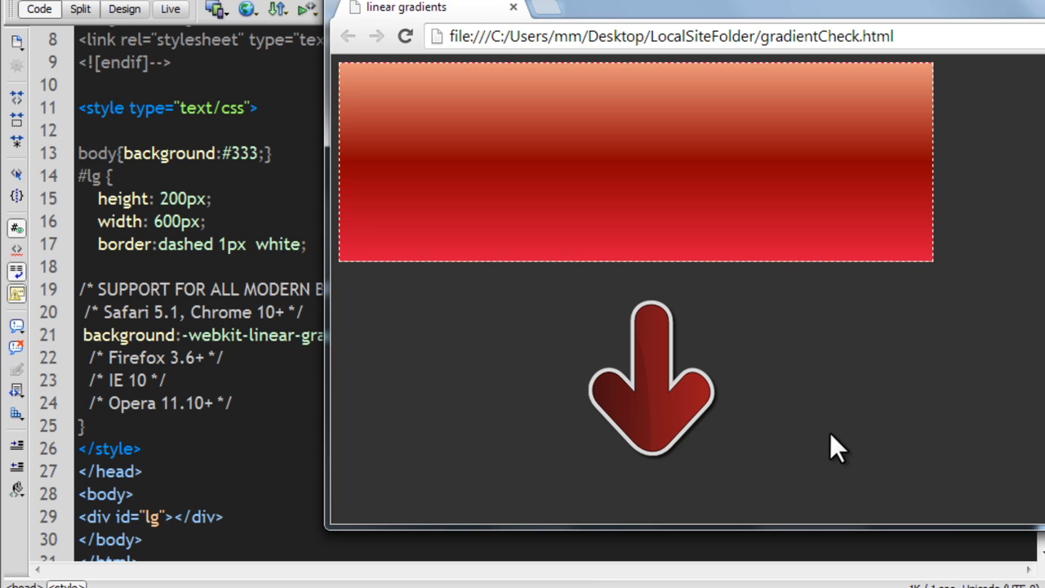
mouse_move(832, 114)
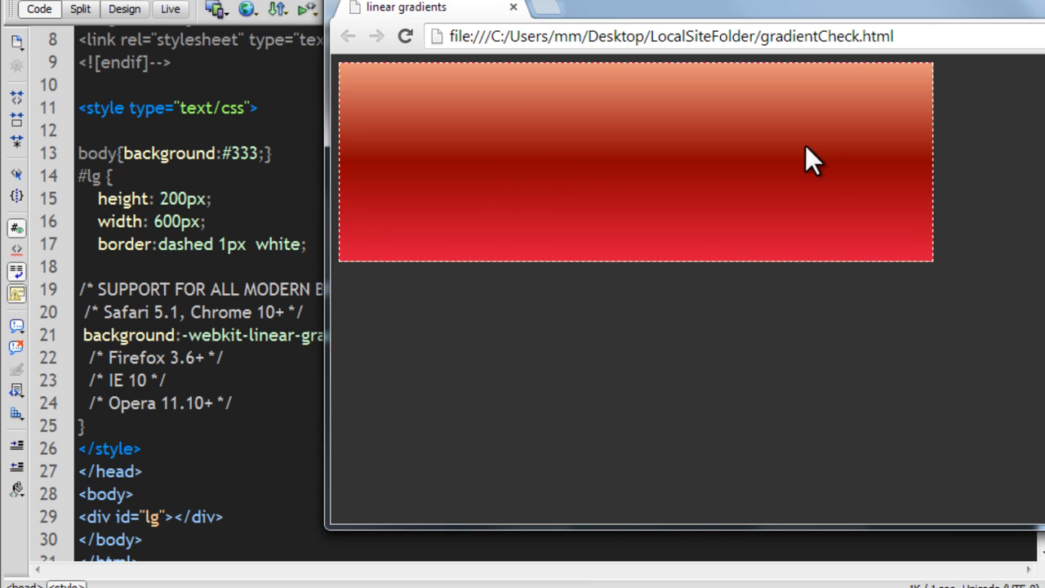
mouse_move(855, 382)
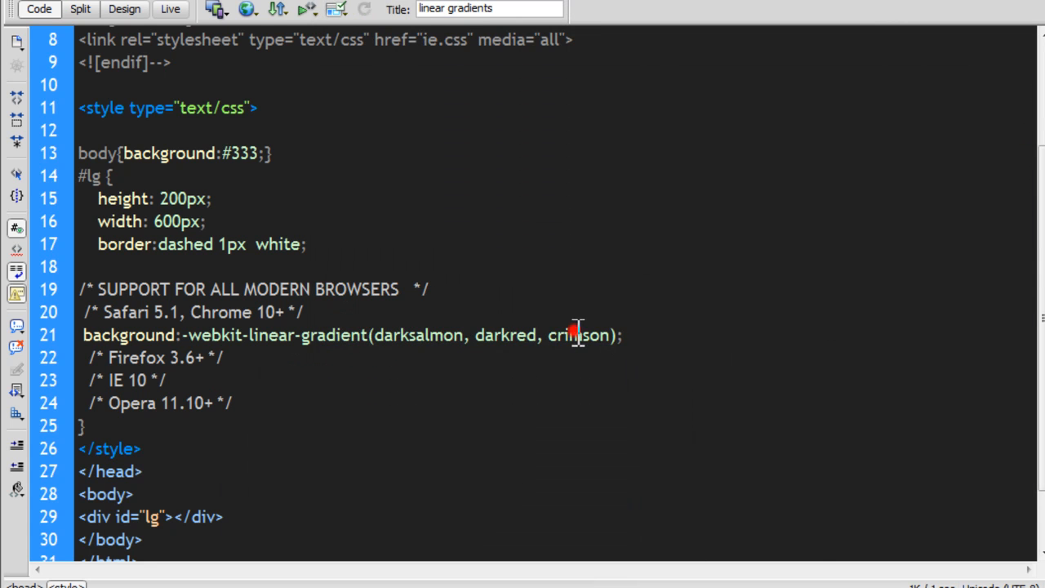
Remove crimson from the gradient, save the page and reload the two-colour preview.
double_click(578, 335)
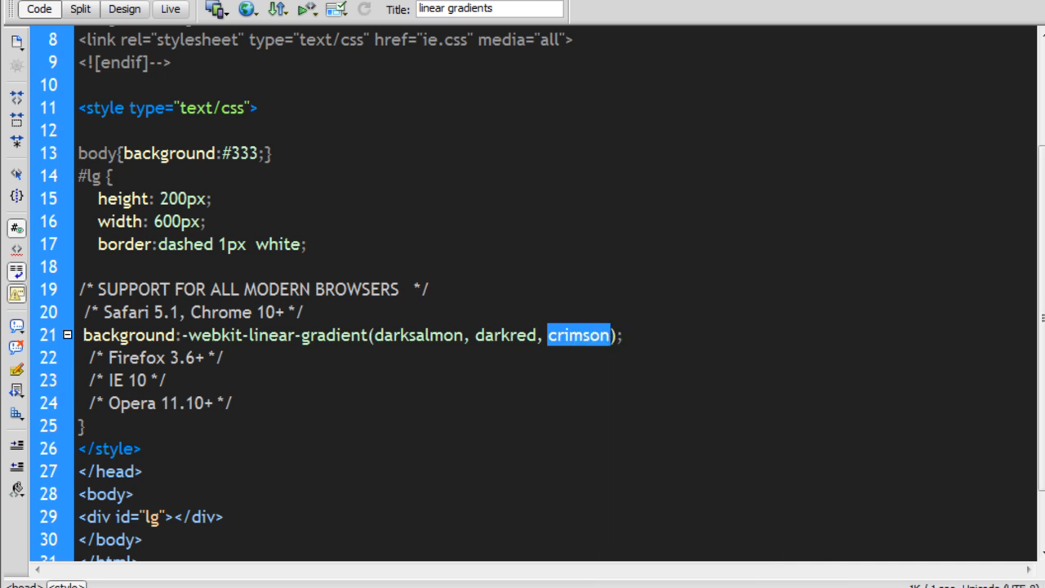
key("Delete")
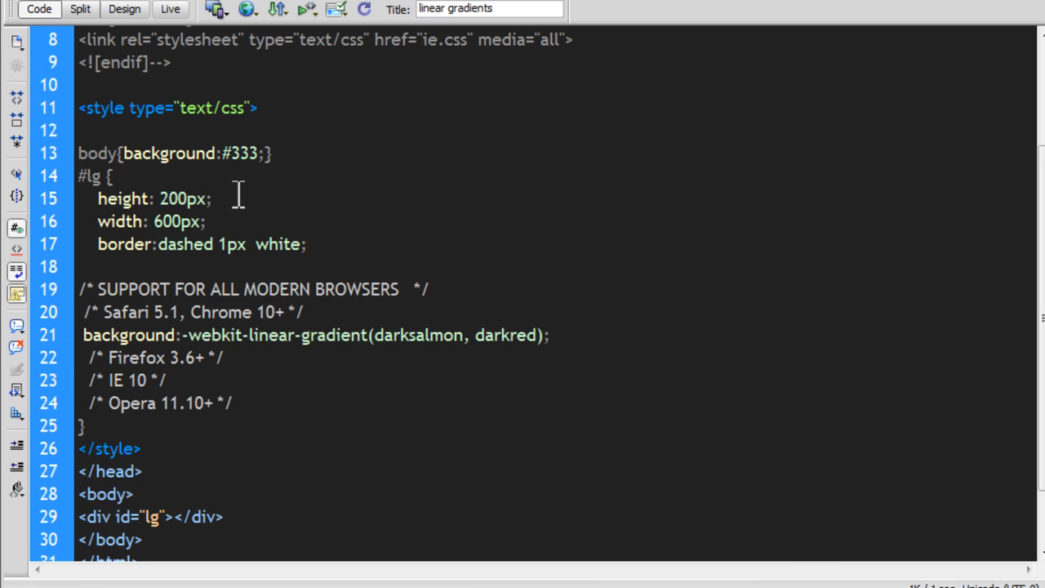
left_click(20, 3)
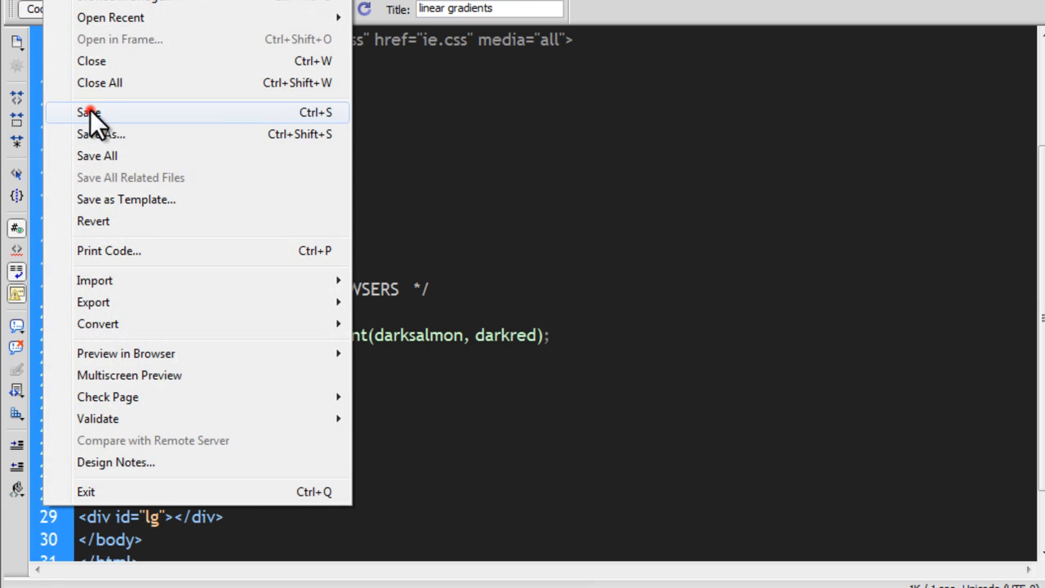
left_click(88, 111)
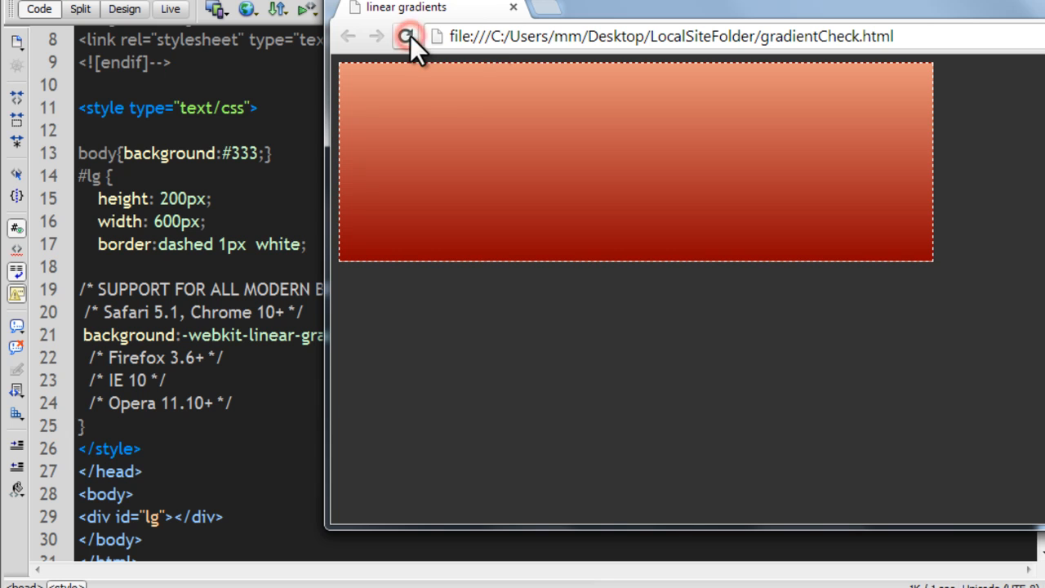
left_click(404, 36)
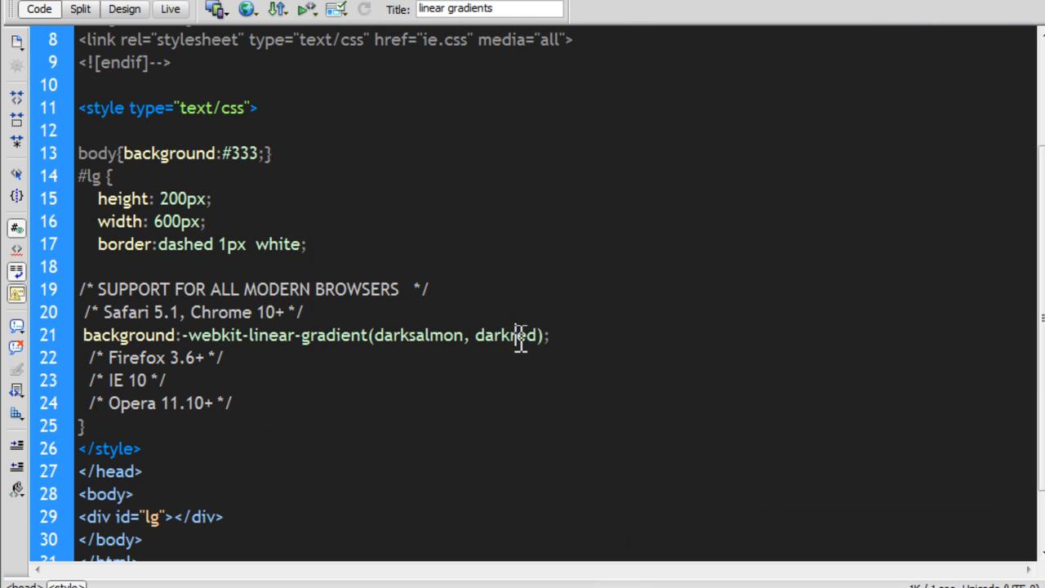
Restore crimson as the third gradient colour after darkred.
type(", crimson")
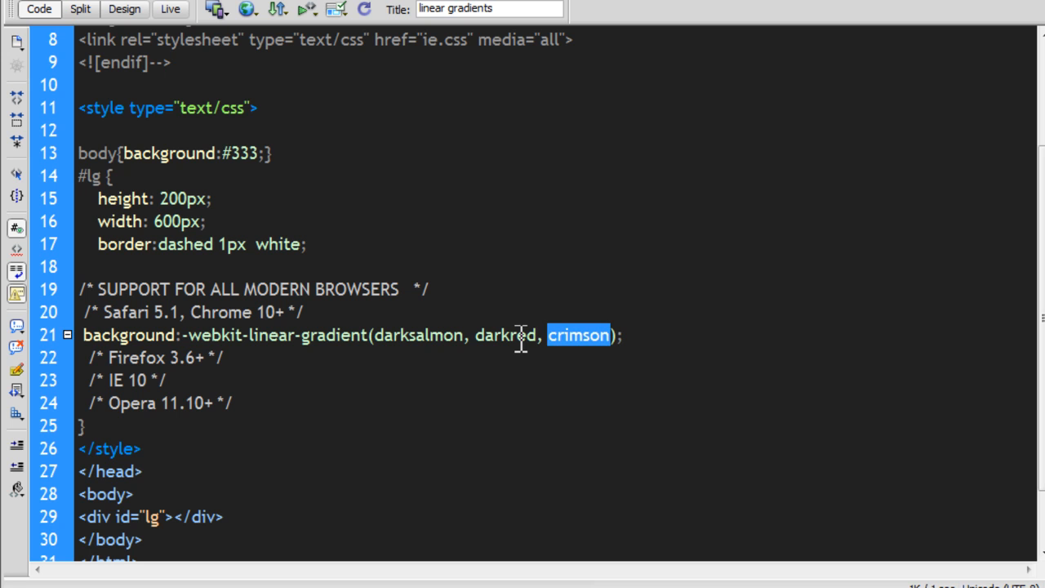
Save the page with the three-colour gradient and place the cursor after darksalmon.
left_click(16, 10)
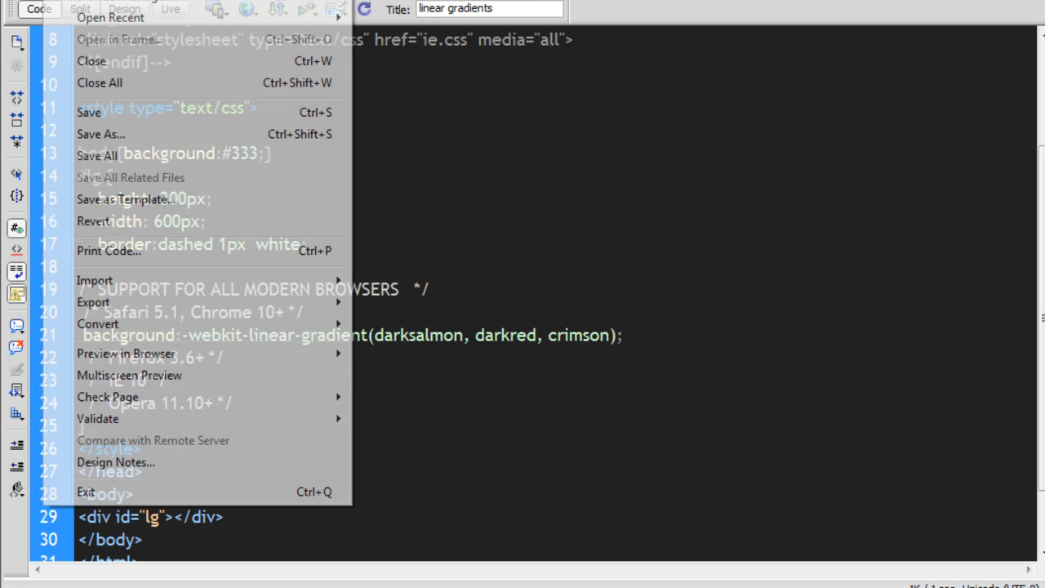
left_click(114, 108)
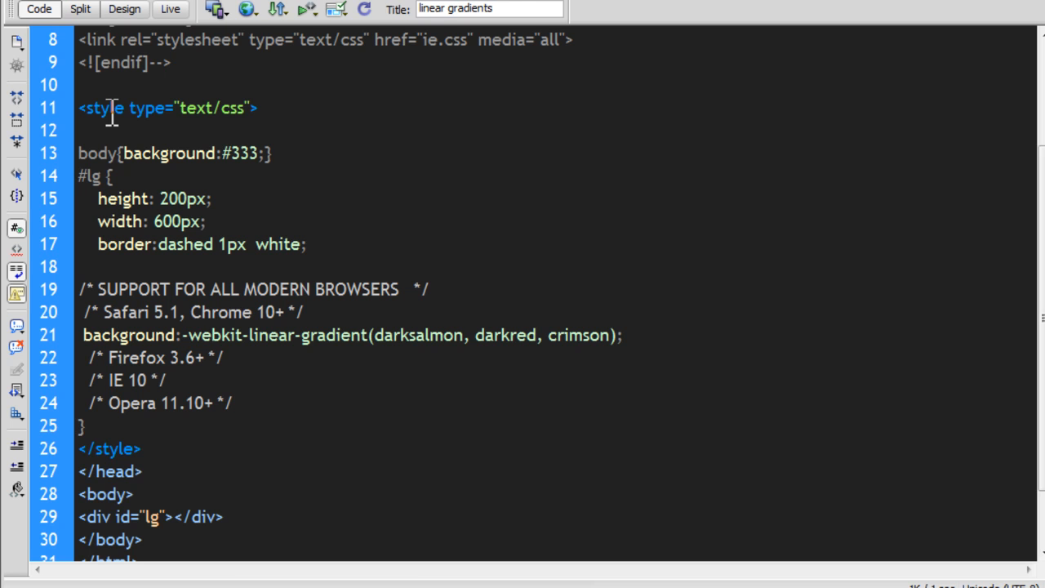
left_click(233, 402)
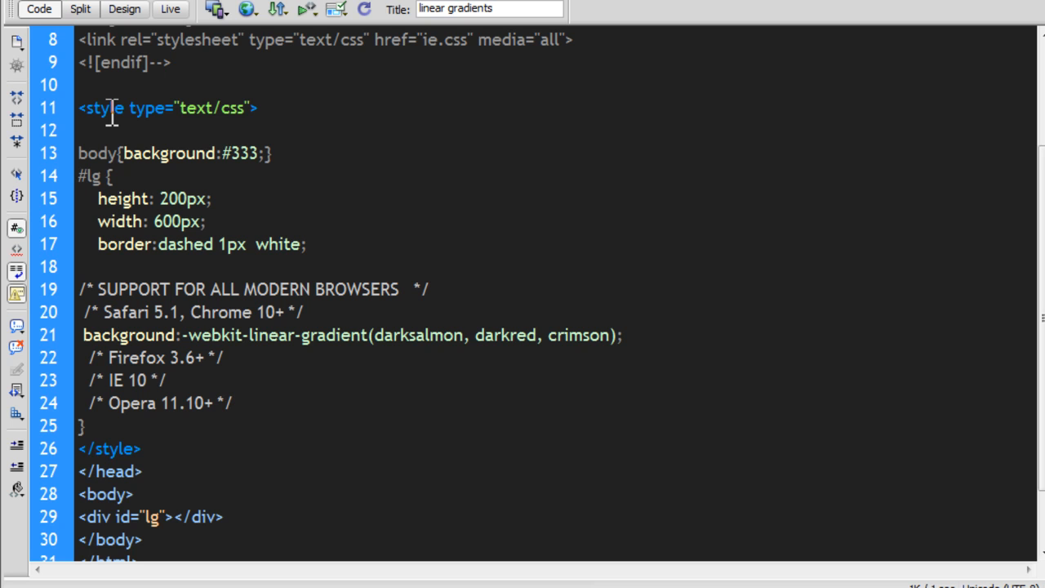
left_click(235, 402)
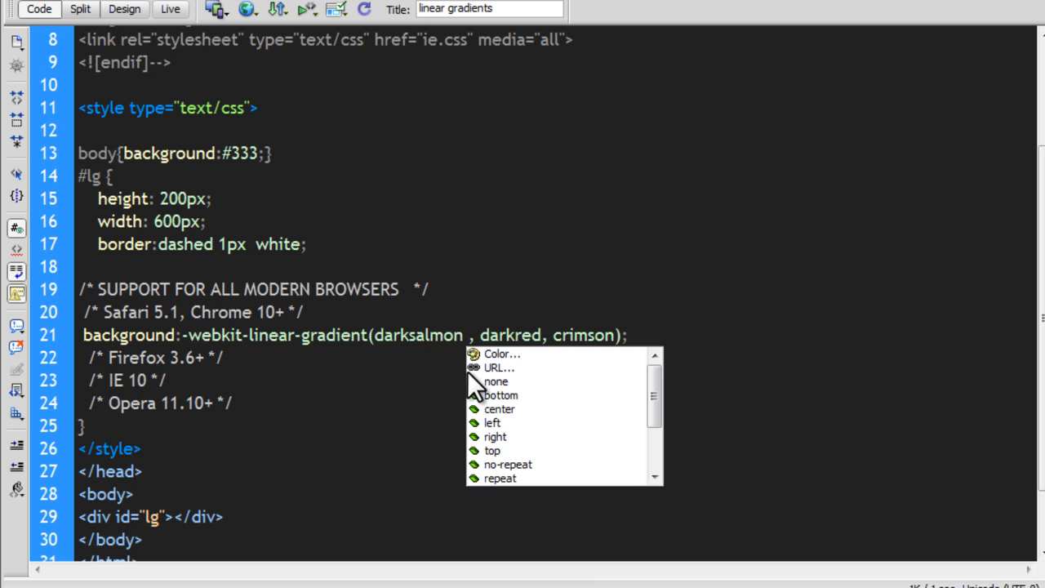
Add colour stops darksalmon 20%, darkred 40% and crimson 100% to the gradient.
type("20")
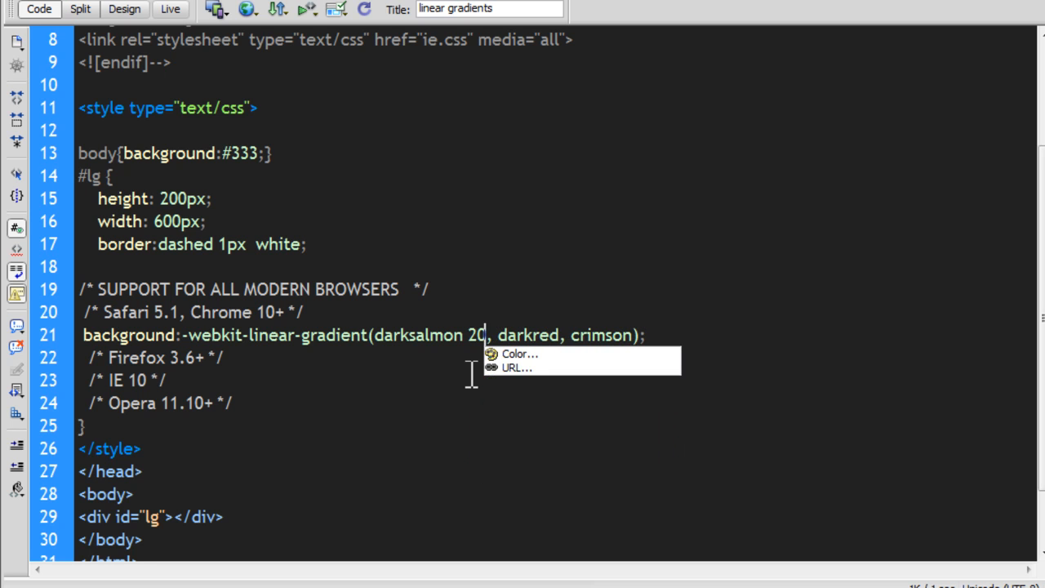
type("%")
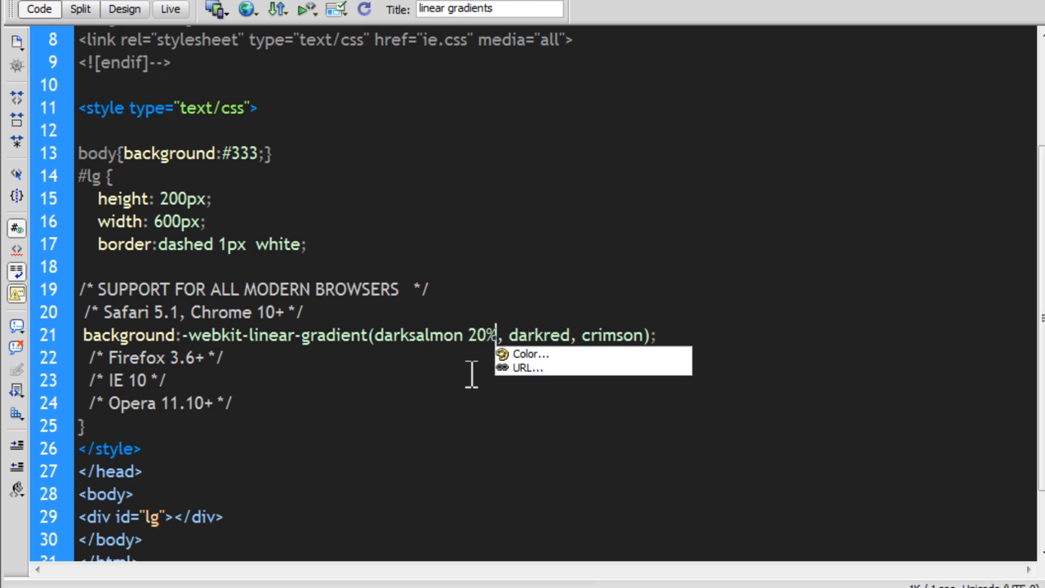
mouse_move(574, 359)
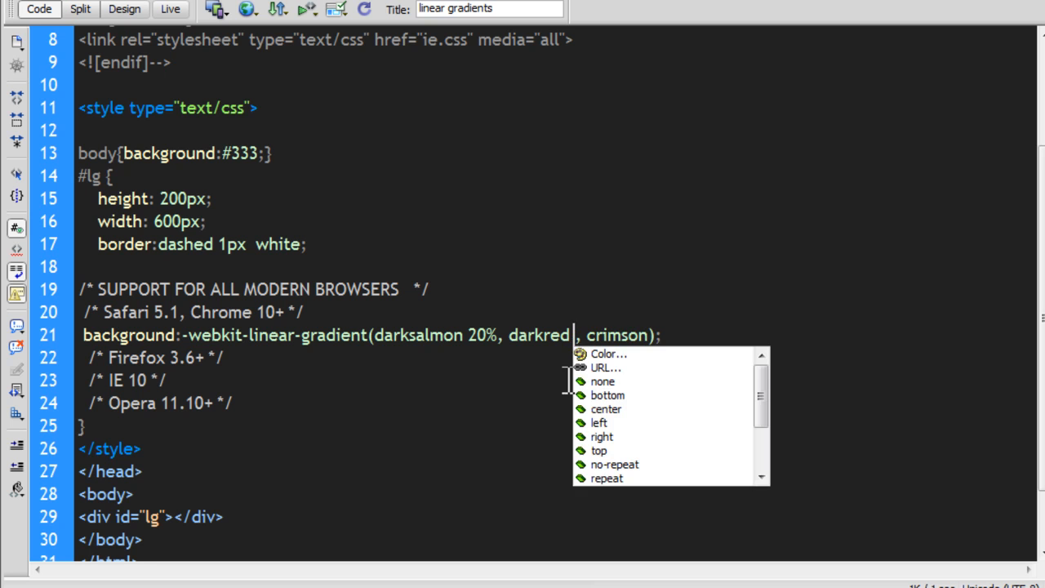
type("40%")
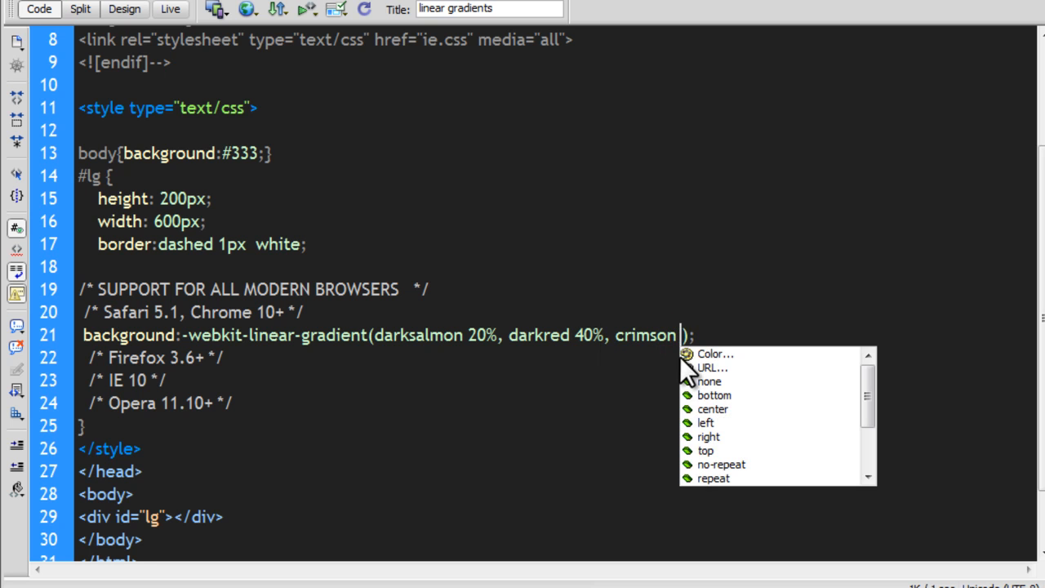
type("100")
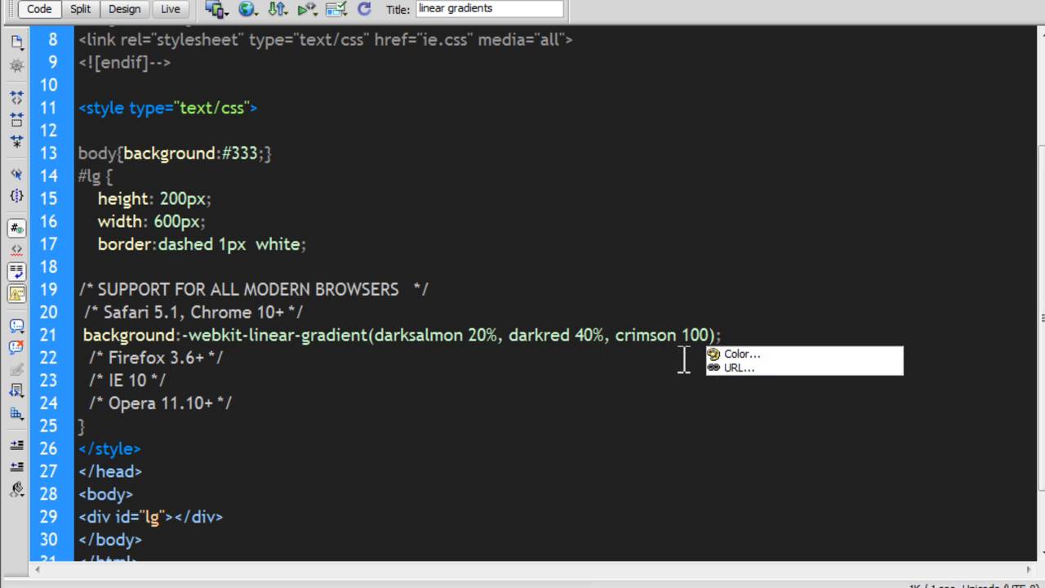
type("%")
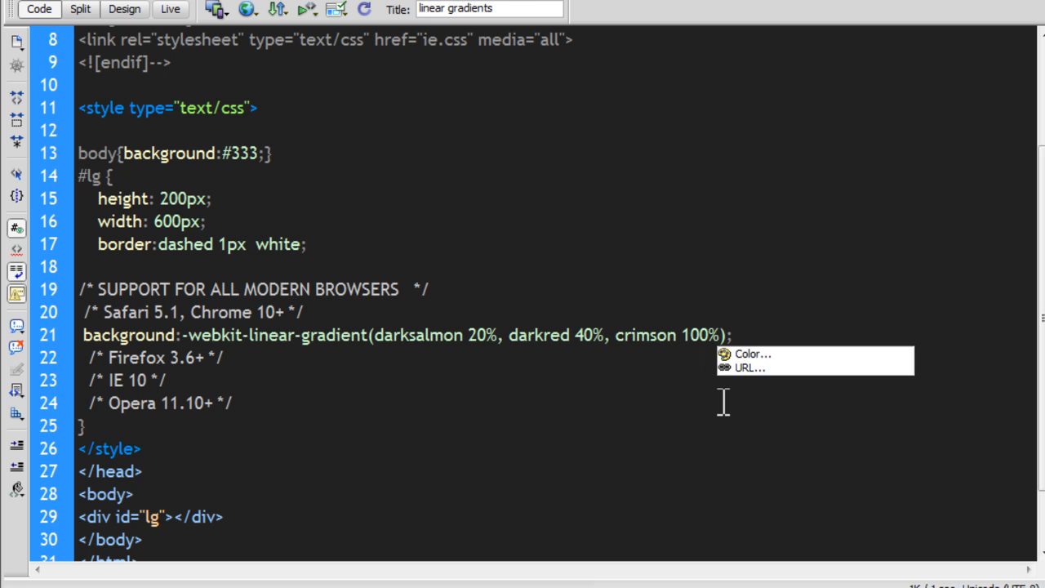
left_click(25, 9)
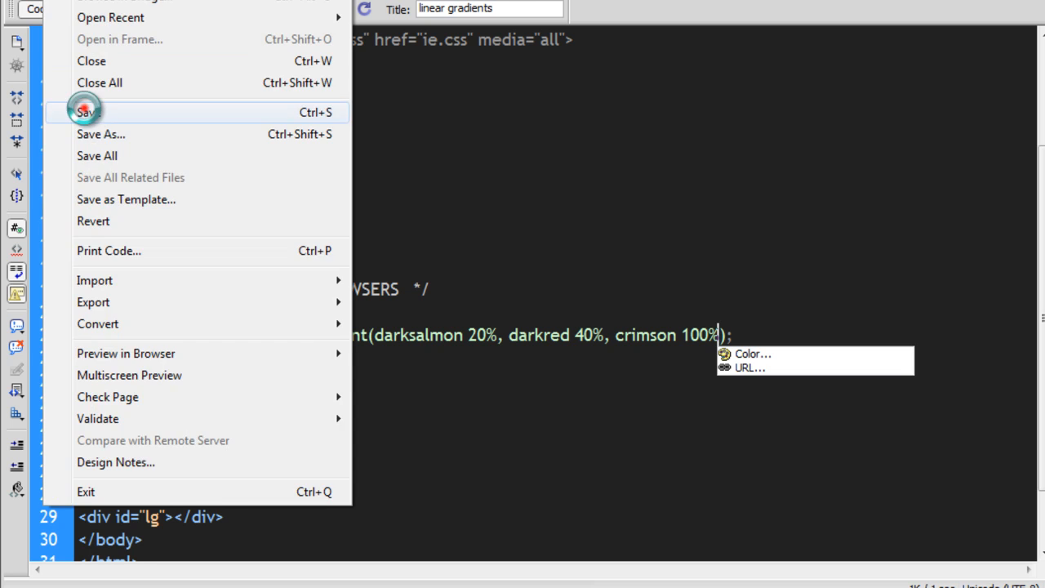
Save the page and reload Chrome to see the bands at the new stop positions.
left_click(87, 111)
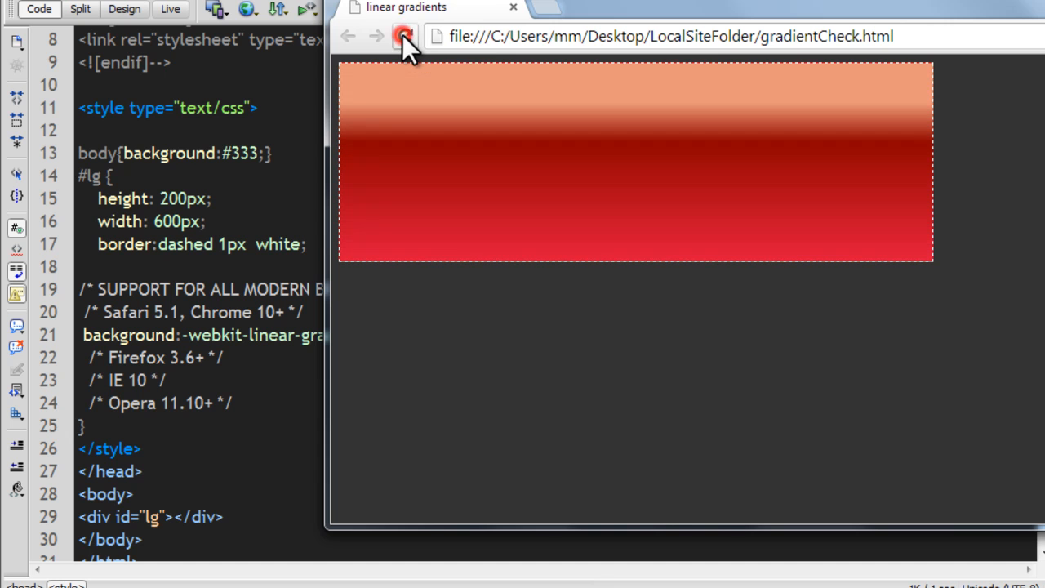
left_click(405, 36)
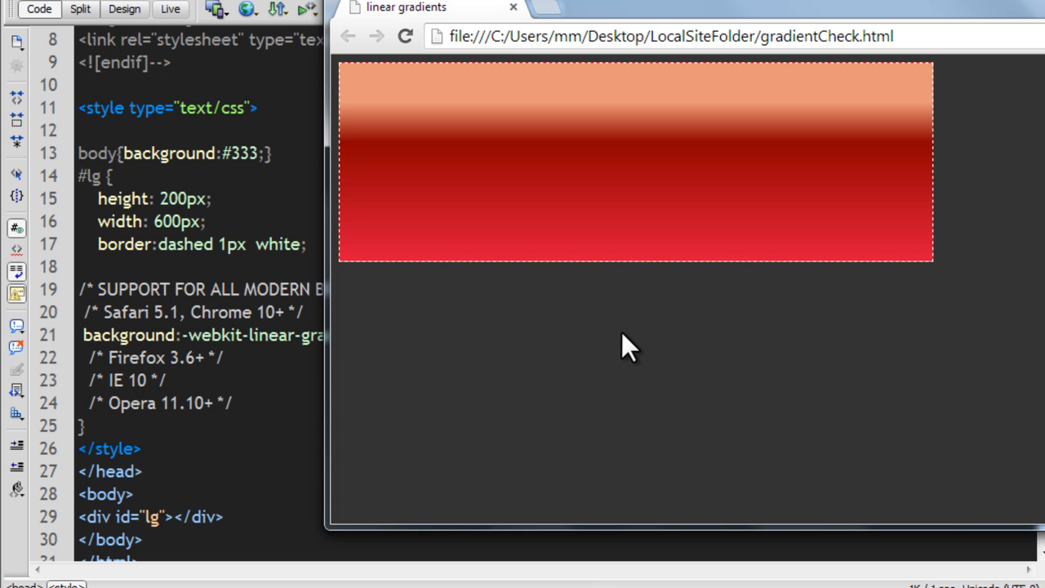
mouse_move(666, 334)
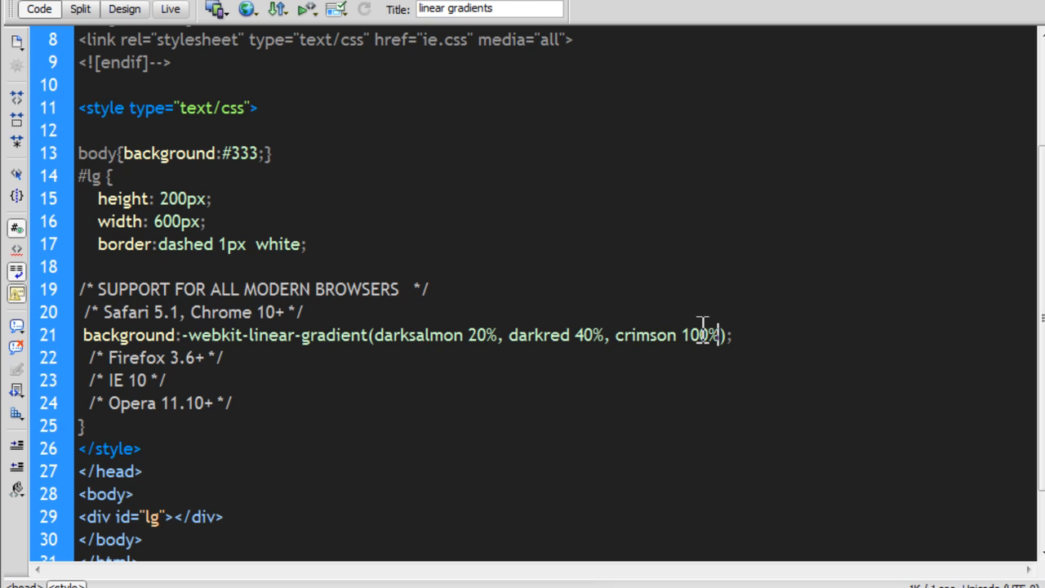
mouse_move(488, 346)
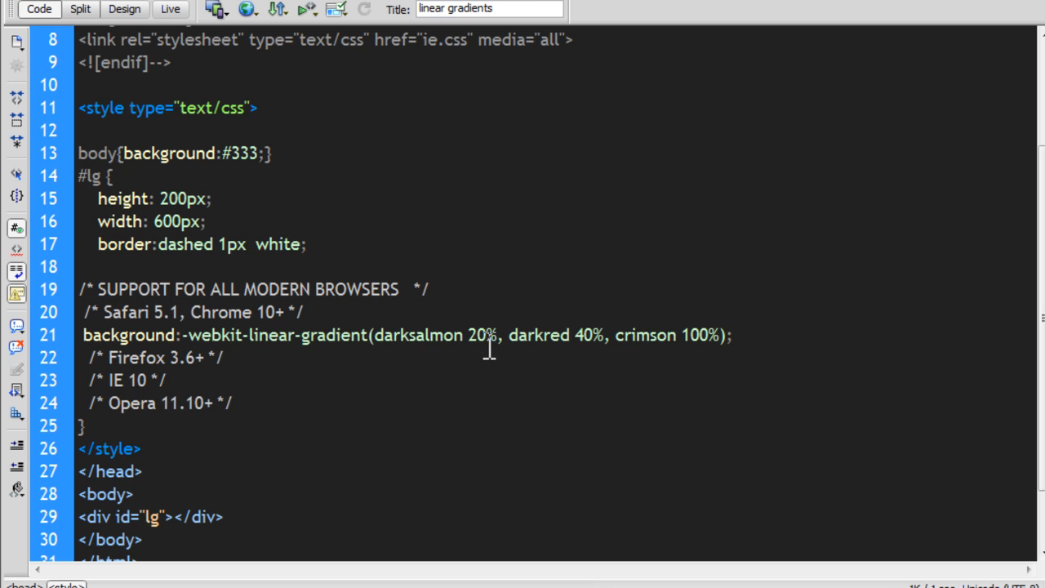
Insert a left direction keyword at the start of the gradient, before darksalmon.
double_click(490, 335)
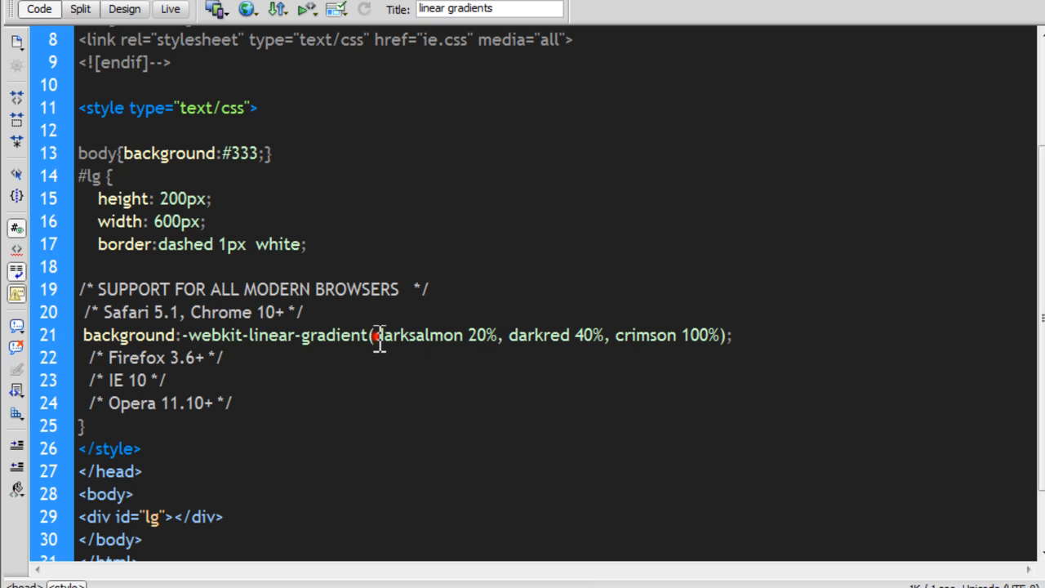
mouse_move(379, 361)
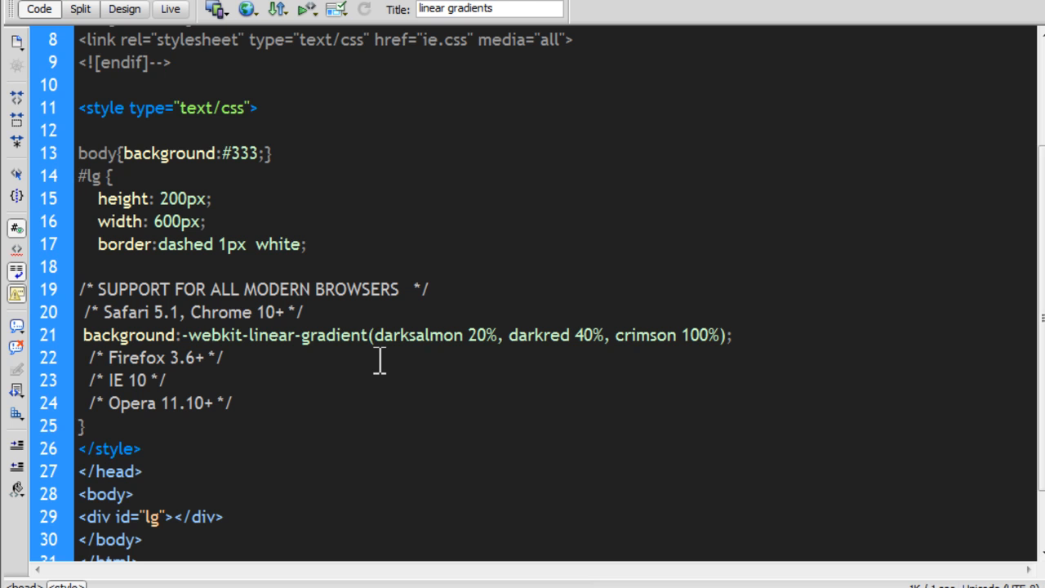
left_click(372, 335)
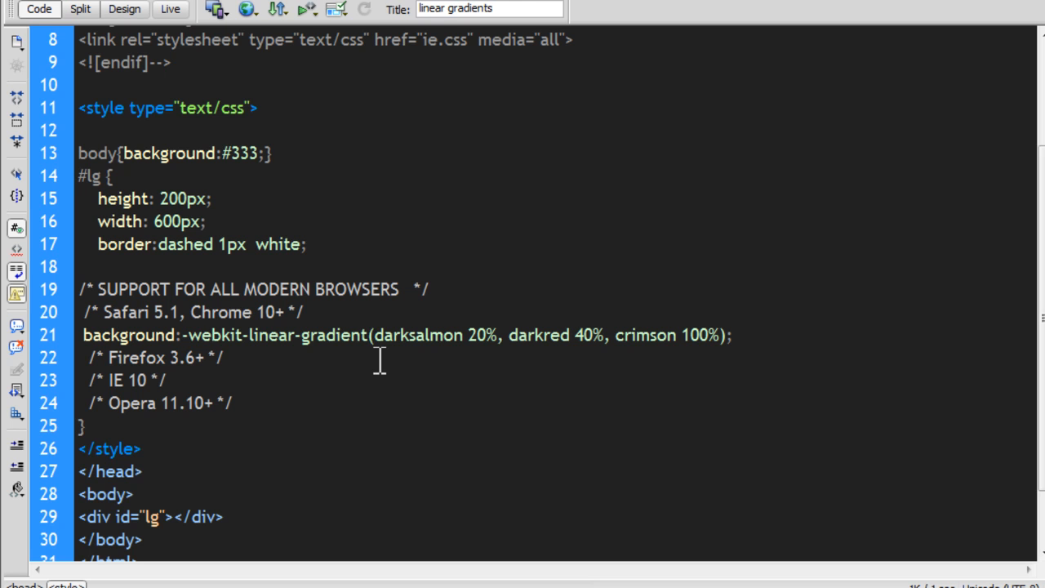
left_click(373, 334)
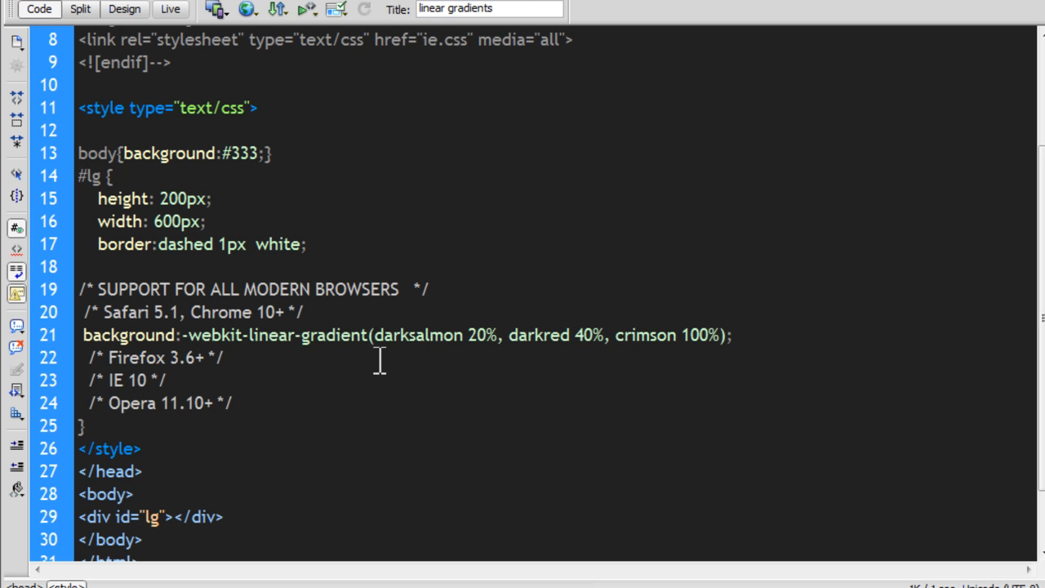
left_click(372, 335)
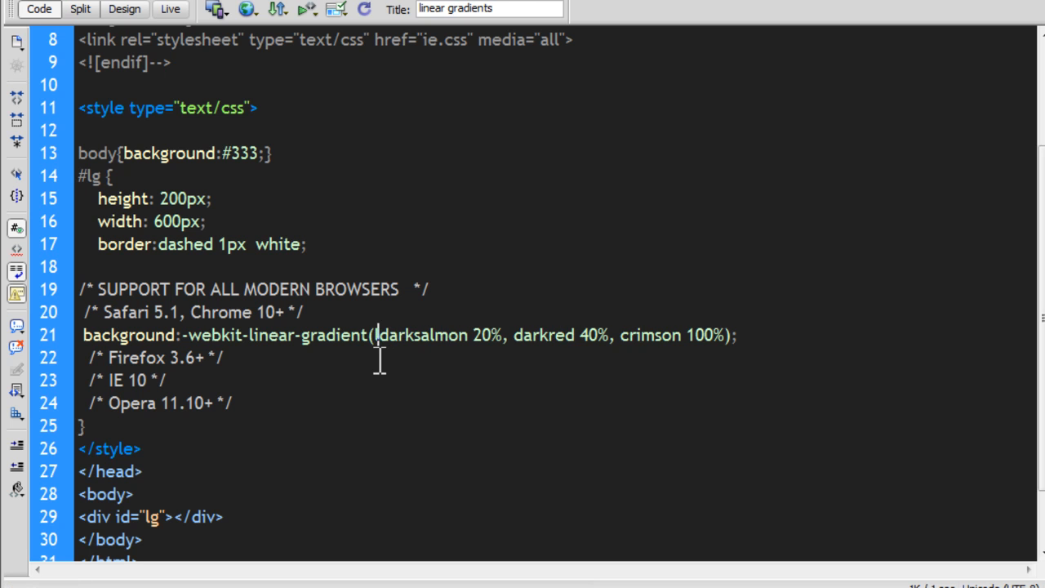
type("left")
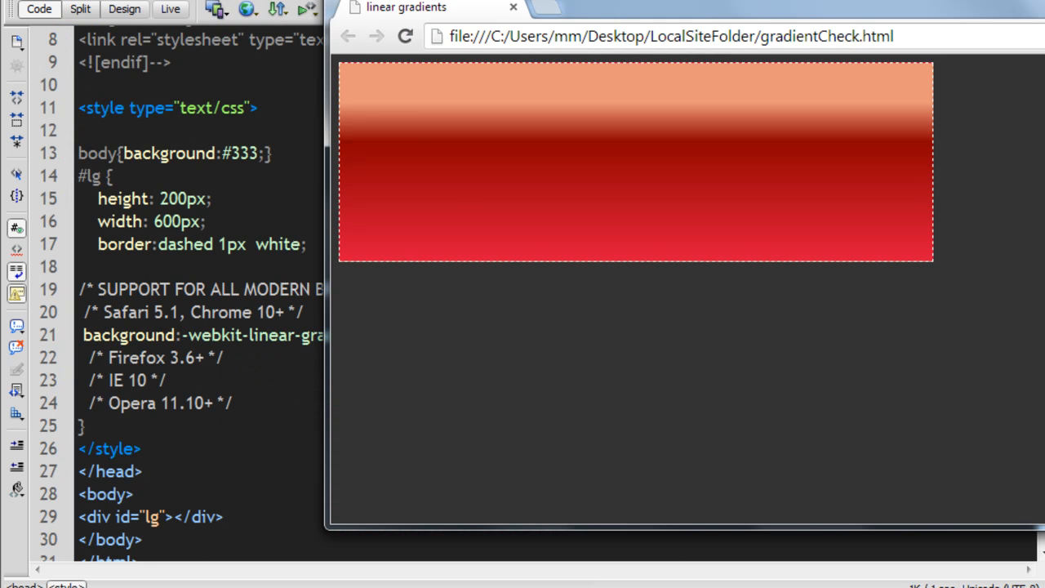
Reload the Chrome preview to check the gradient bands.
left_click(405, 36)
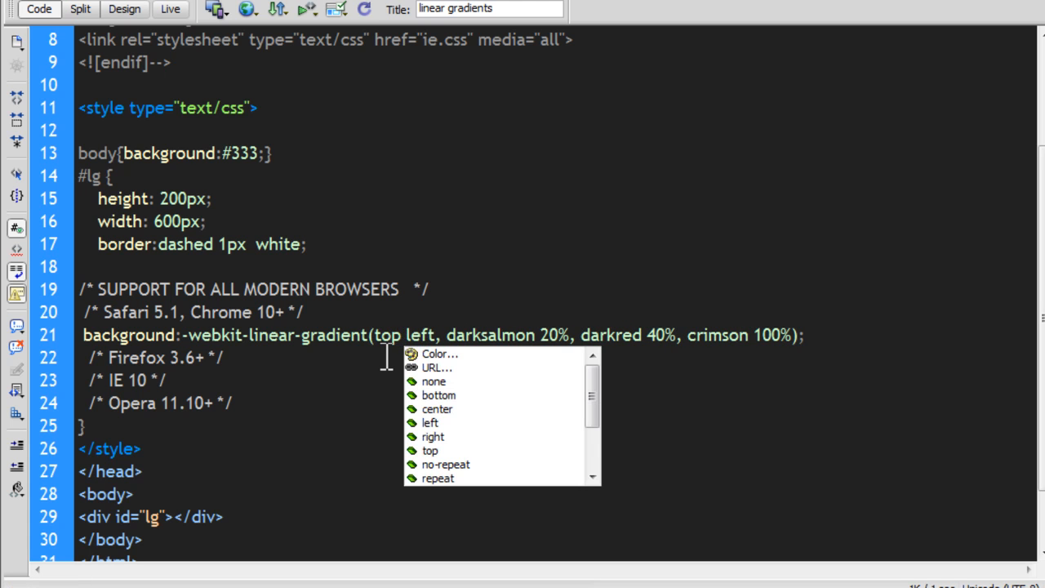
Finish the top left direction, dismiss the code hints and switch to the Chrome preview.
left_click(383, 355)
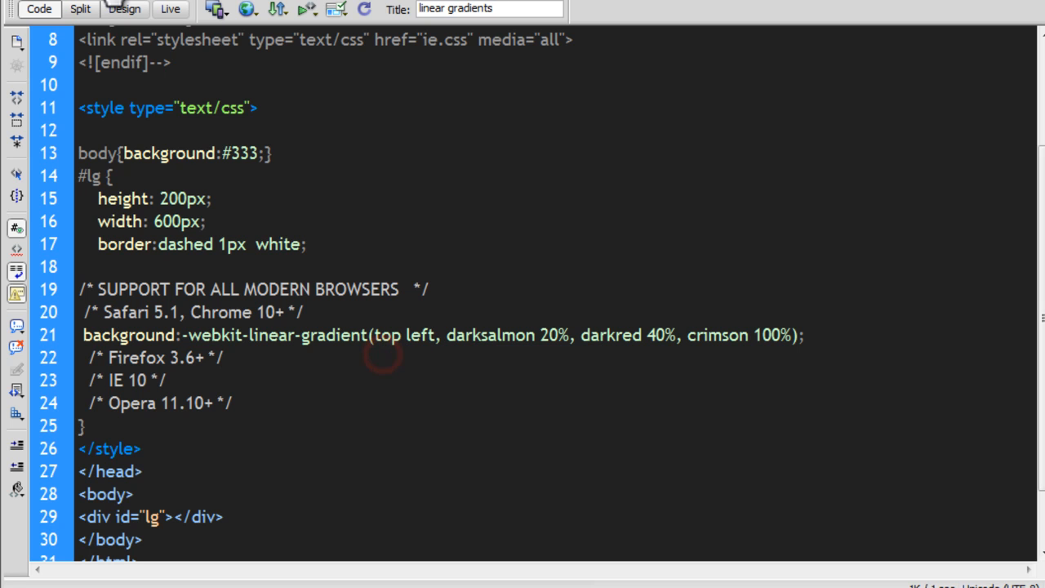
left_click(16, 9)
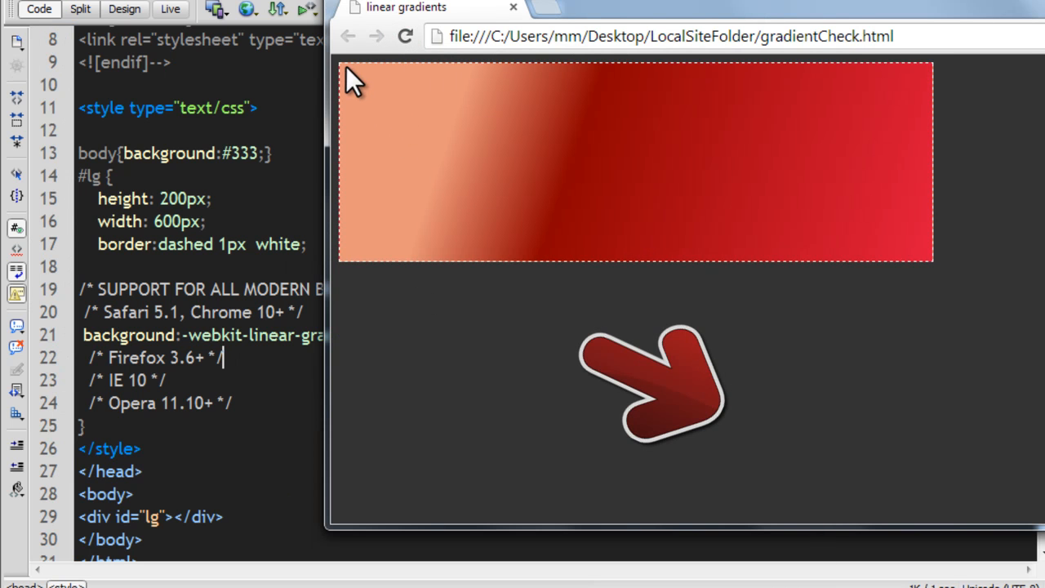
mouse_move(349, 84)
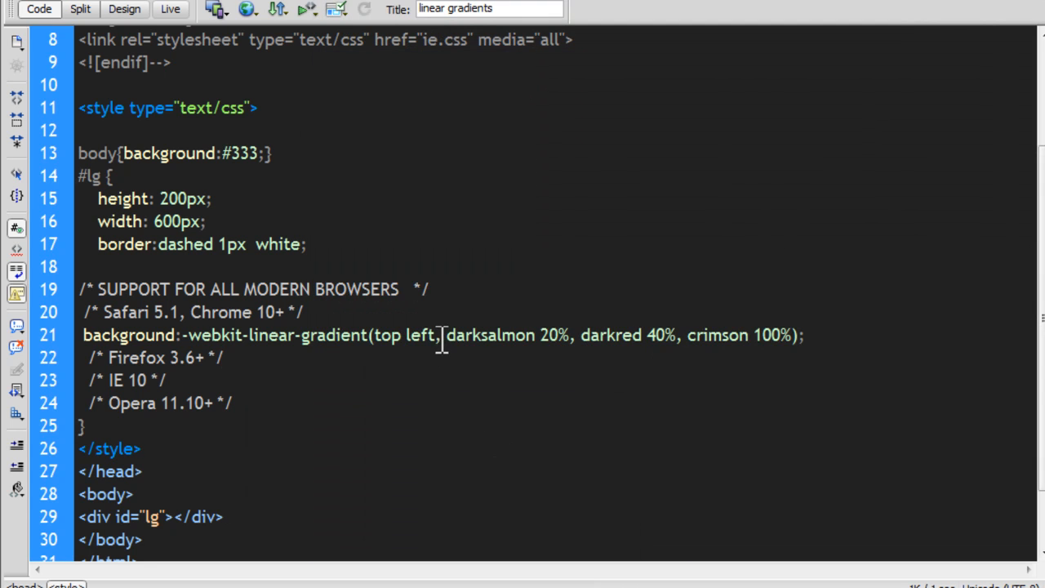
Replace the 'top left' gradient direction with 50% and reload the Chrome preview, which shows an empty box.
double_click(403, 334)
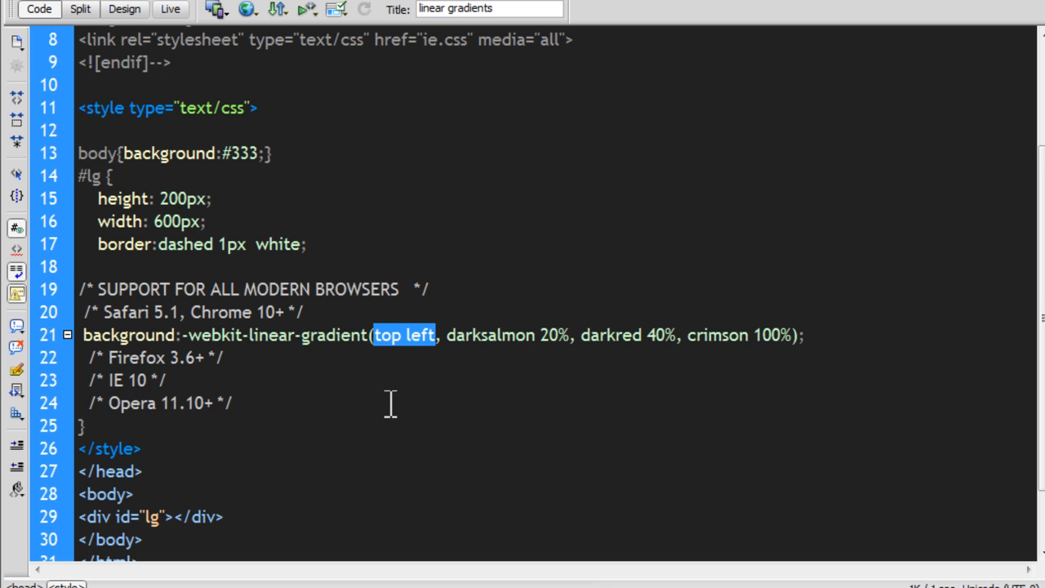
type("5")
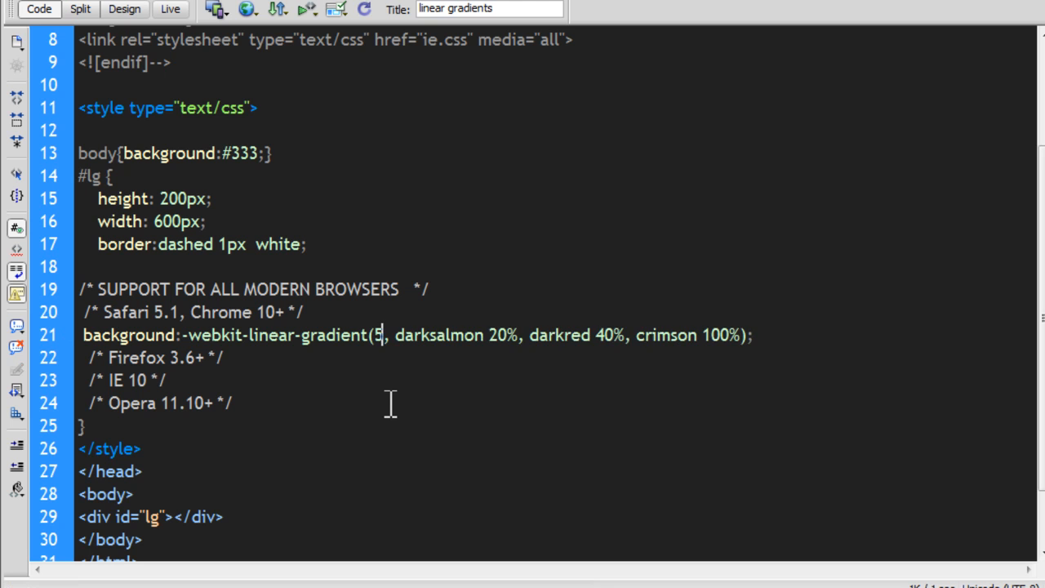
type("0%")
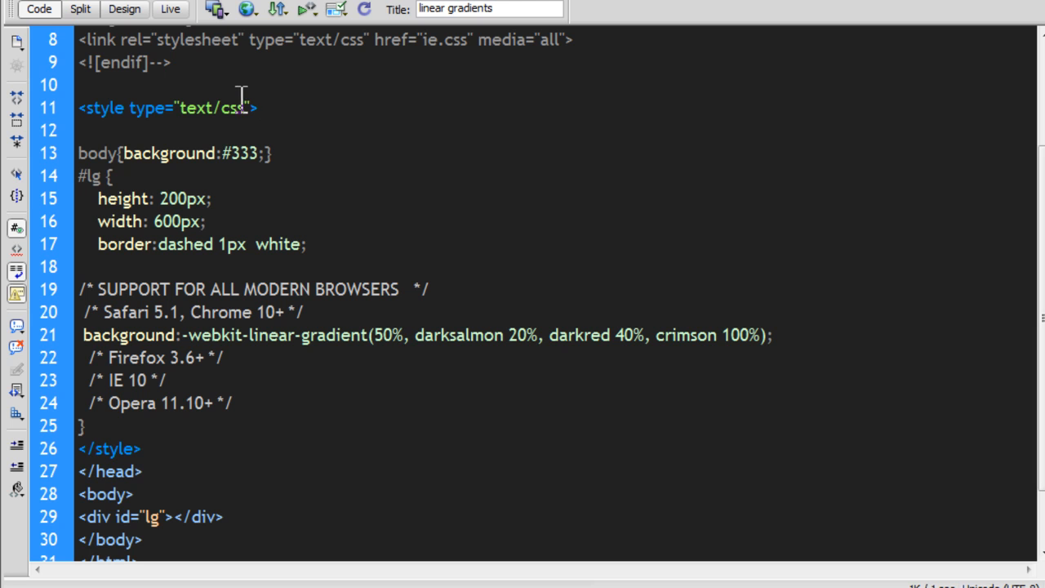
left_click(39, 9)
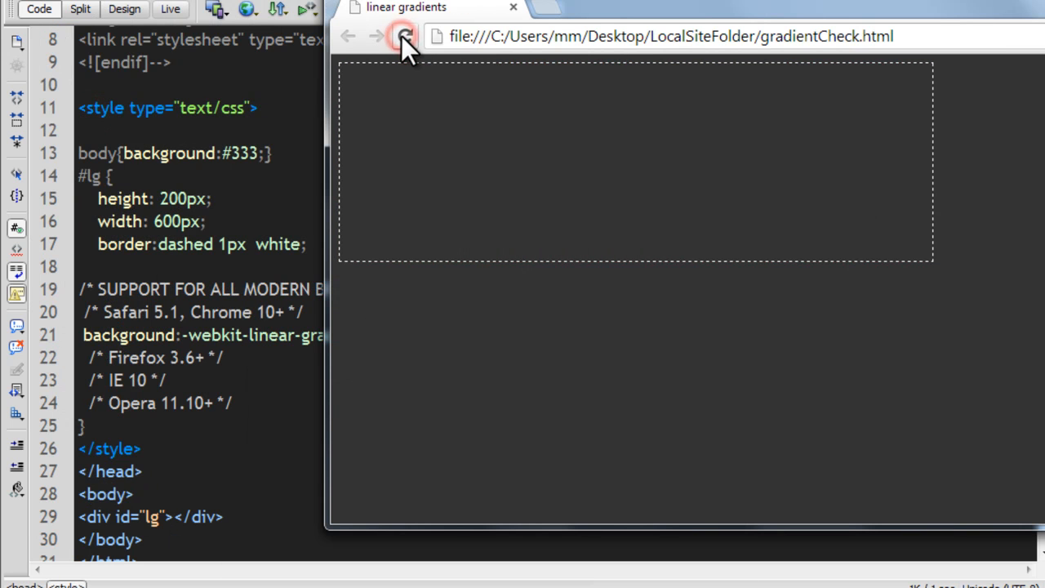
left_click(405, 36)
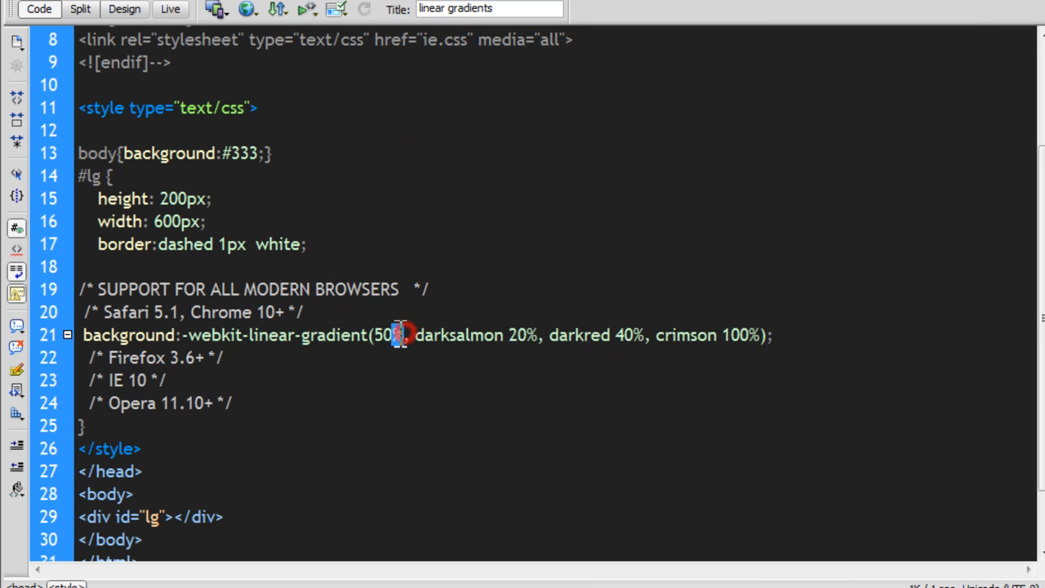
Make the direction 50deg and reload Chrome to see the angled salmon-to-crimson gradient.
type("deg")
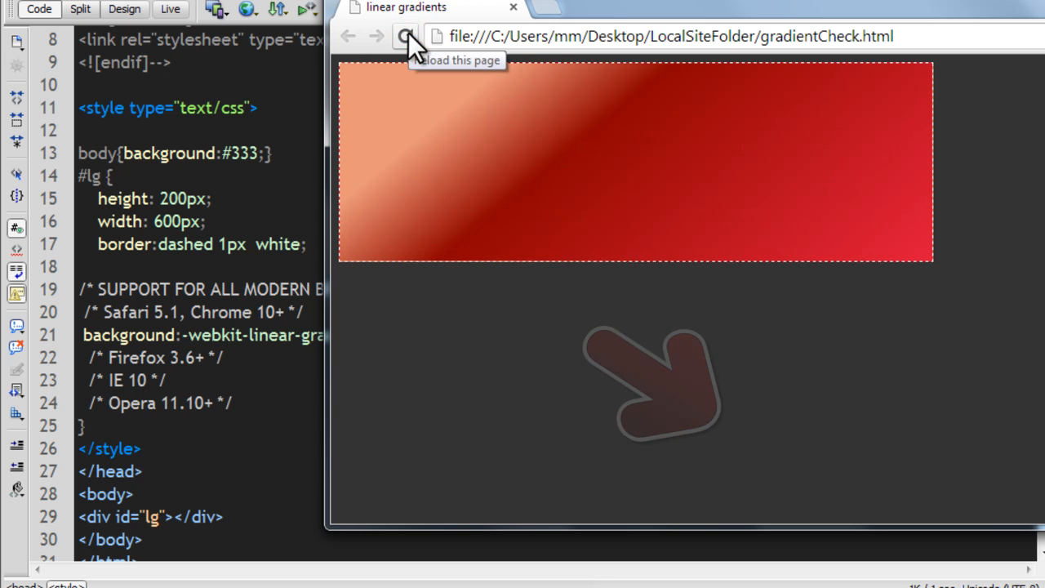
left_click(405, 36)
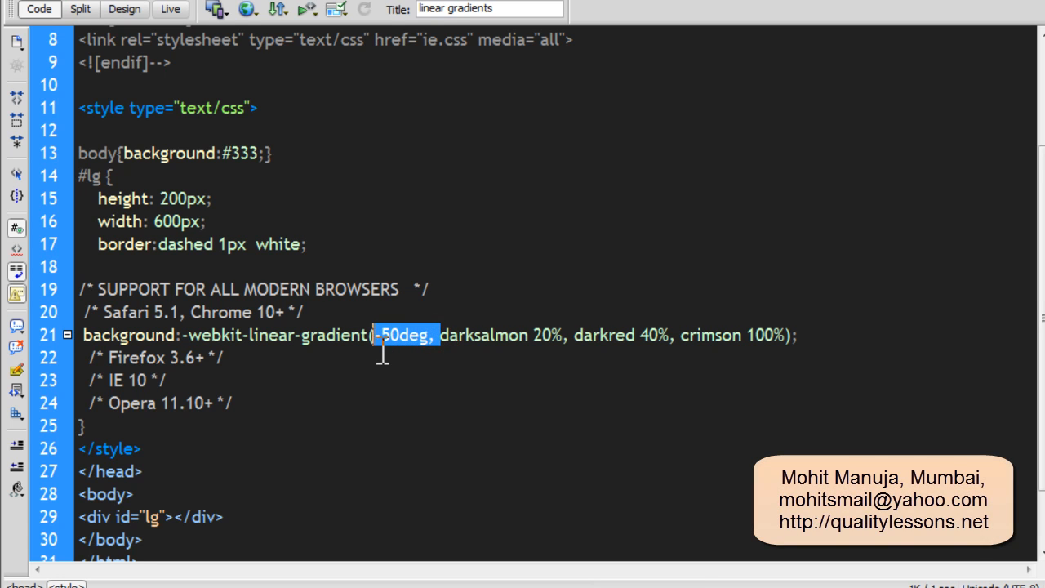
Delete the angle and set pixel stops: darksalmon 20px, darkred 40px, crimson 60px.
key("Delete")
type("px")
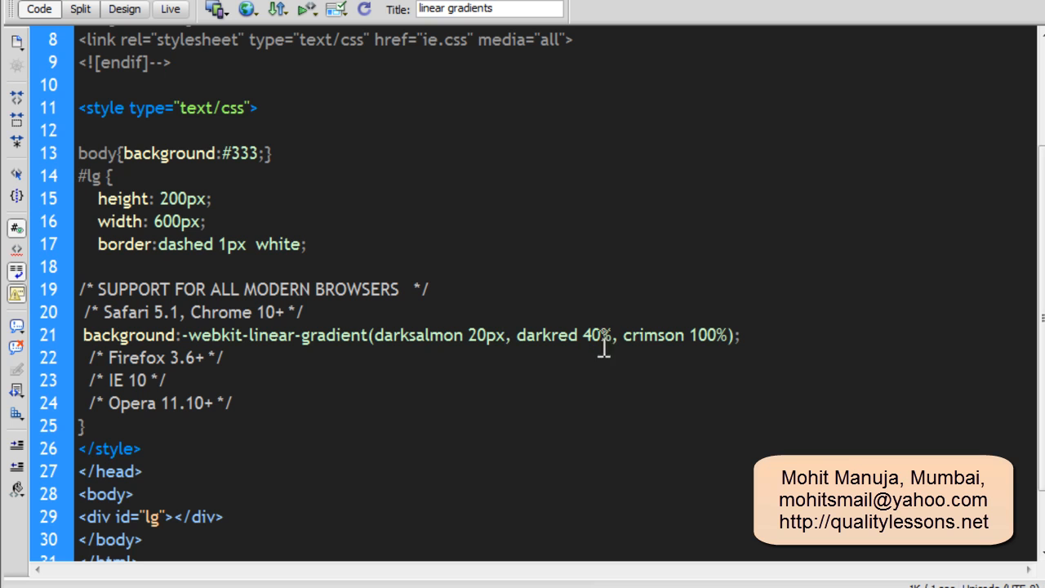
double_click(606, 335)
type("px")
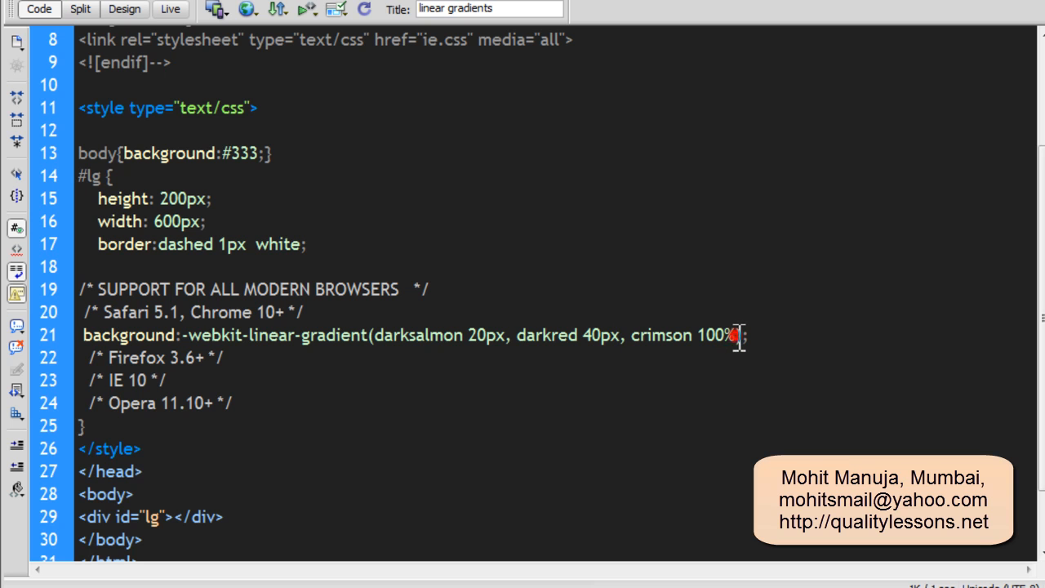
double_click(716, 335)
type("60px")
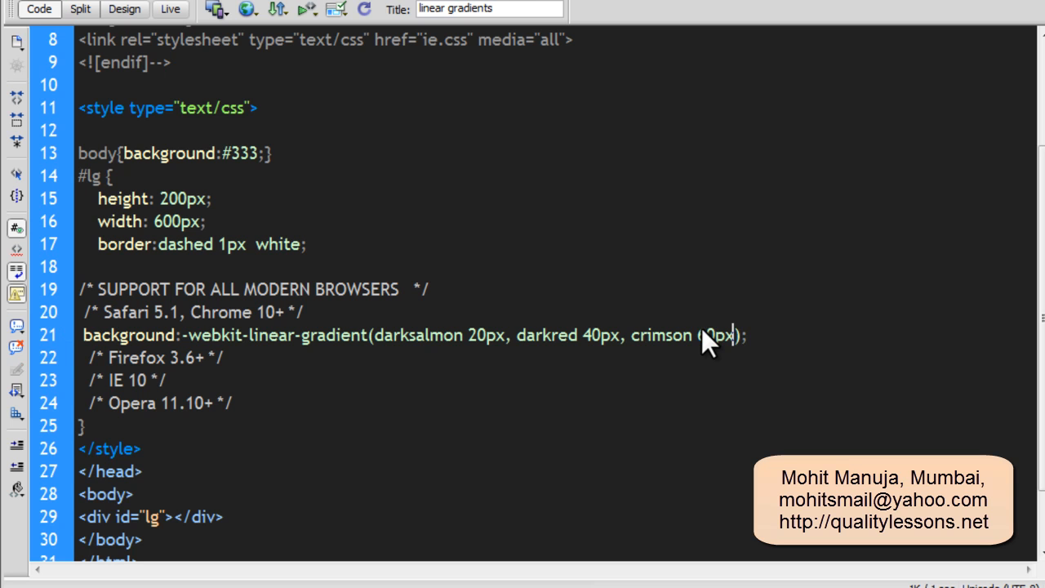
double_click(417, 335)
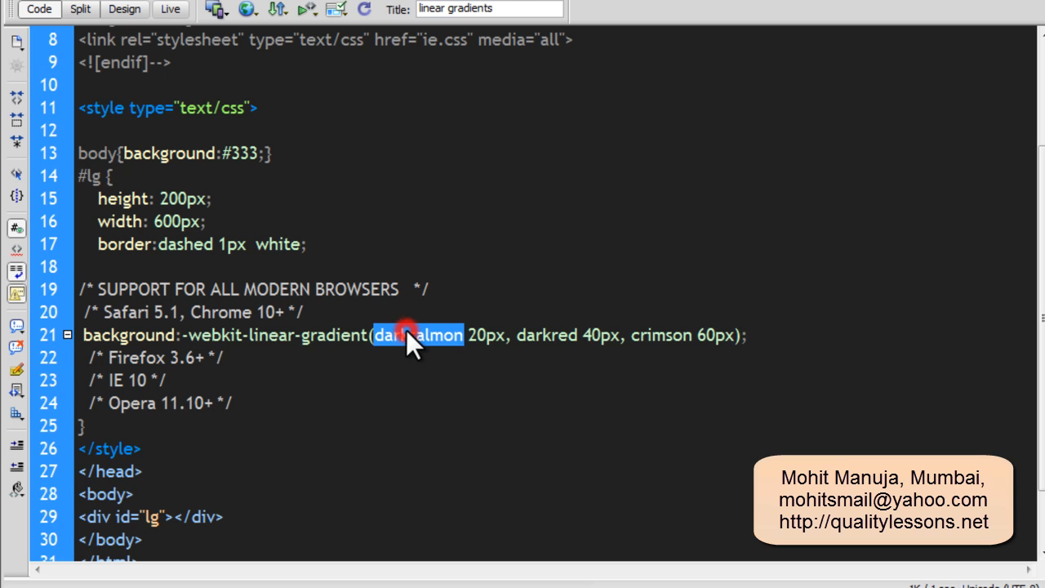
left_click(596, 335)
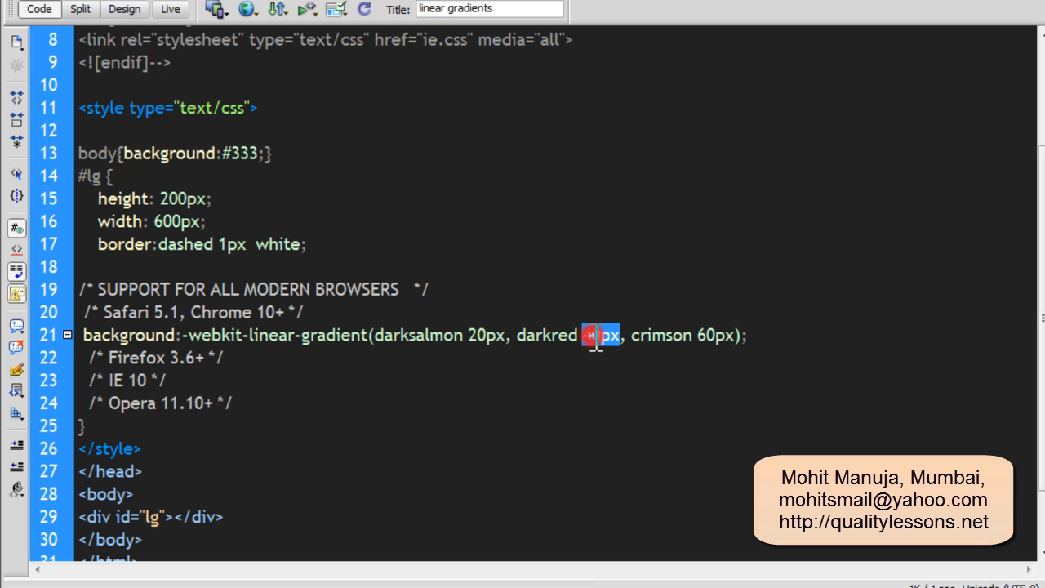
double_click(487, 335)
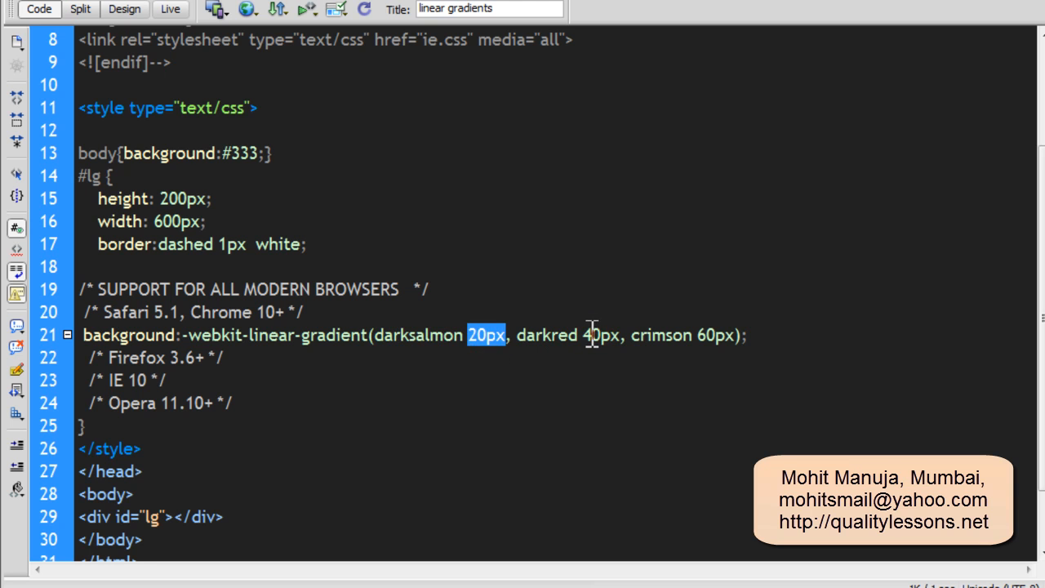
double_click(710, 335)
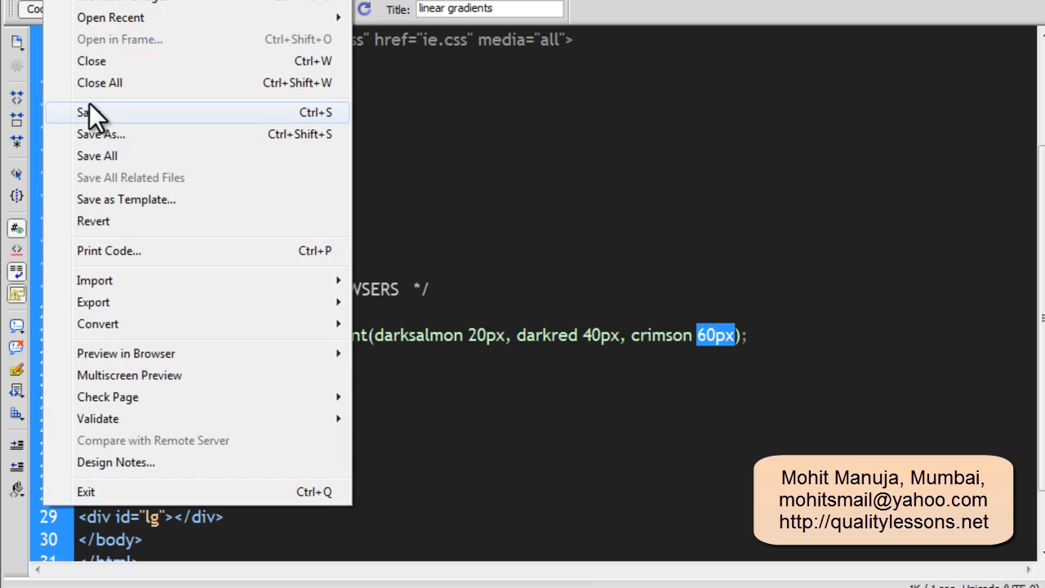
Save the page and reload Chrome to preview the pixel-stop gradient box.
left_click(88, 111)
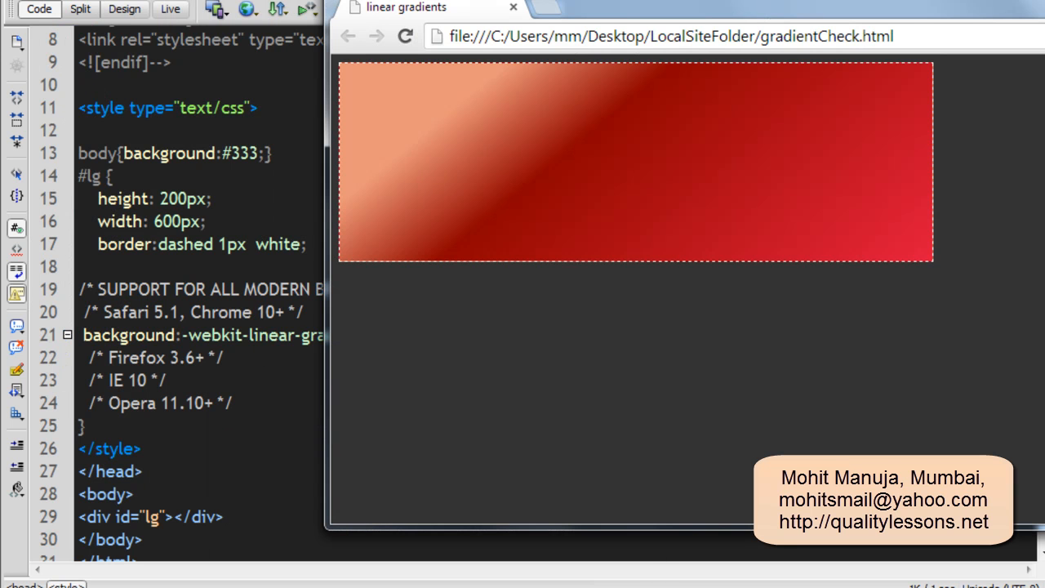
left_click(405, 36)
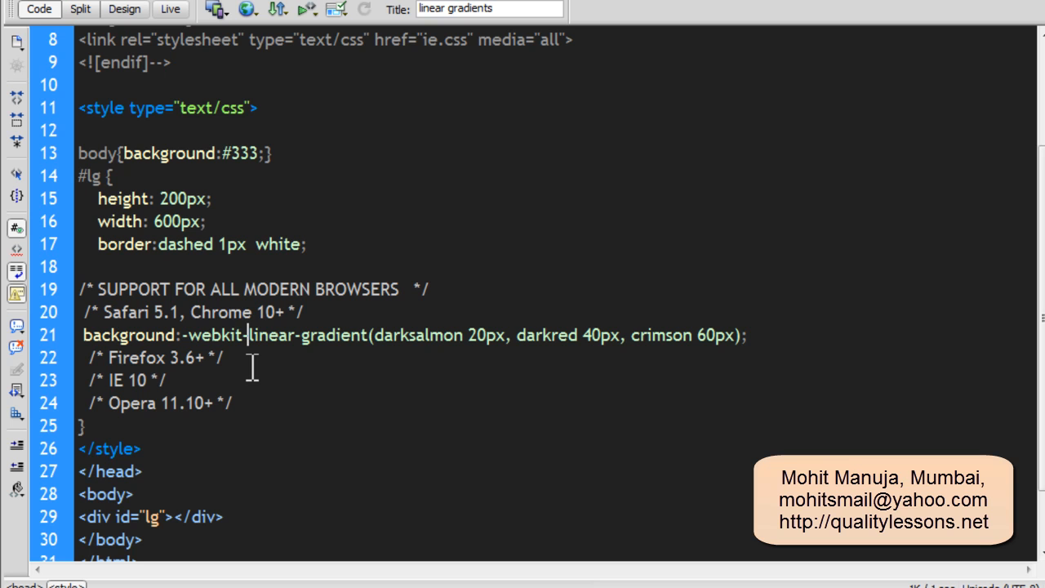
Insert 'repeating-' so the rule reads -webkit-repeating-linear-gradient.
type("r")
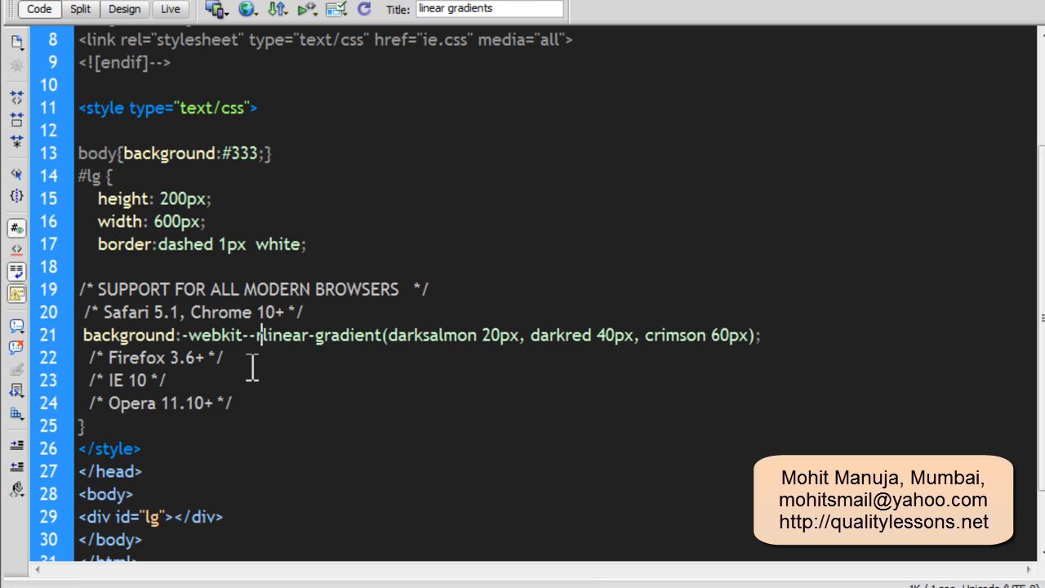
type("repeating")
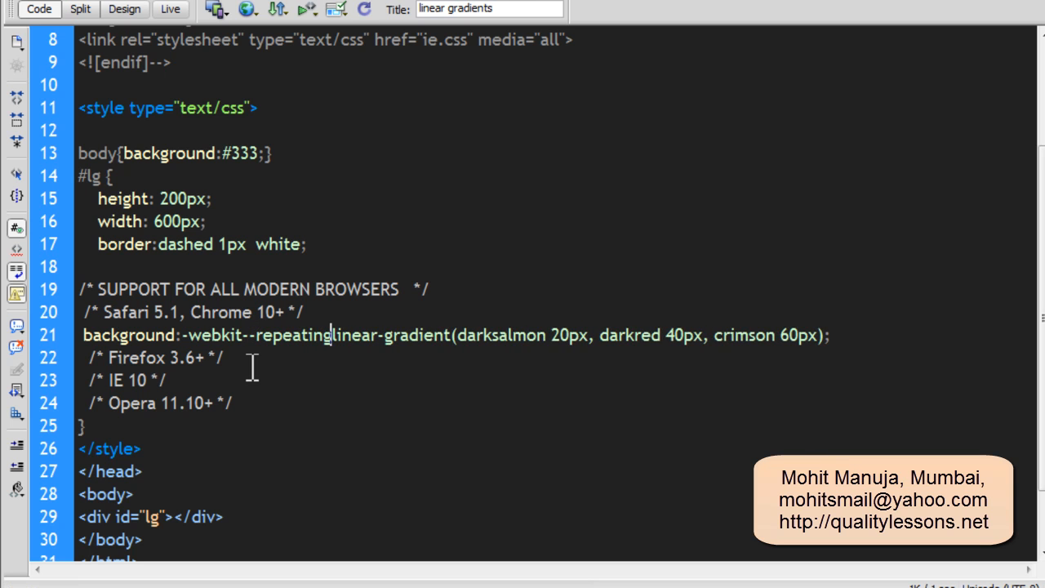
type("-")
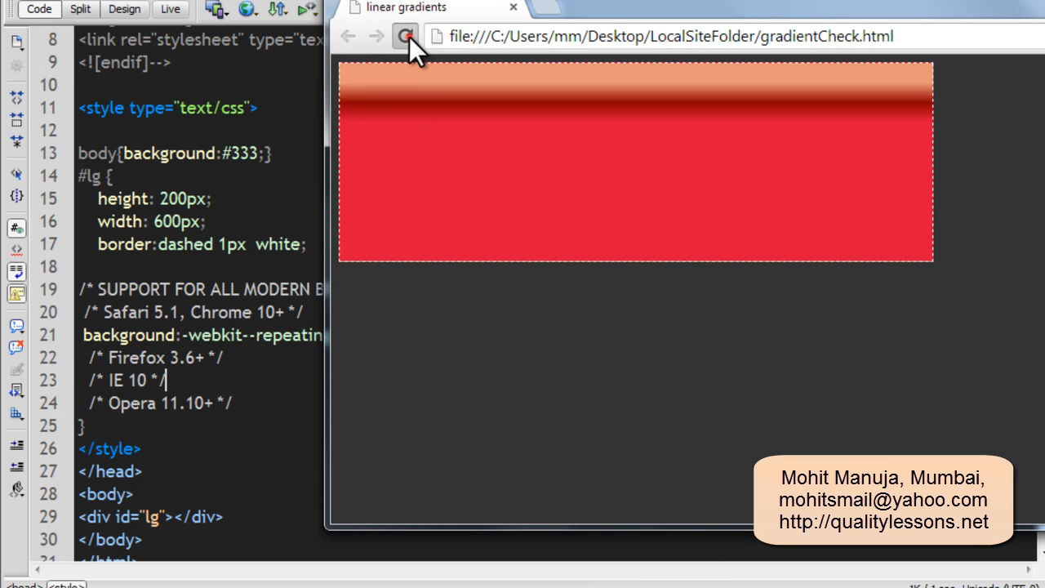
Reload Chrome twice so the box fills with repeating salmon, dark red and crimson stripes.
left_click(405, 35)
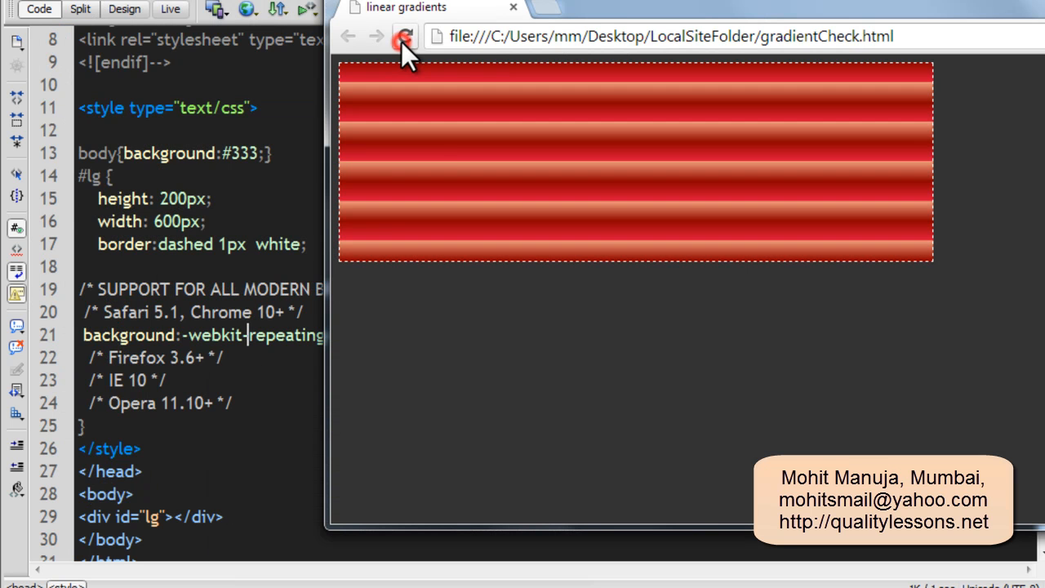
left_click(405, 36)
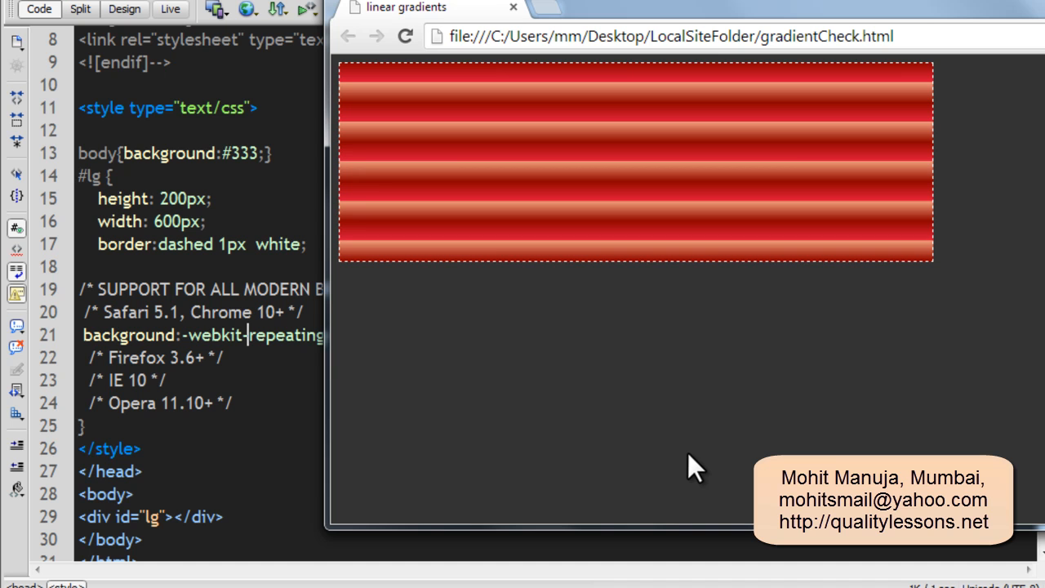